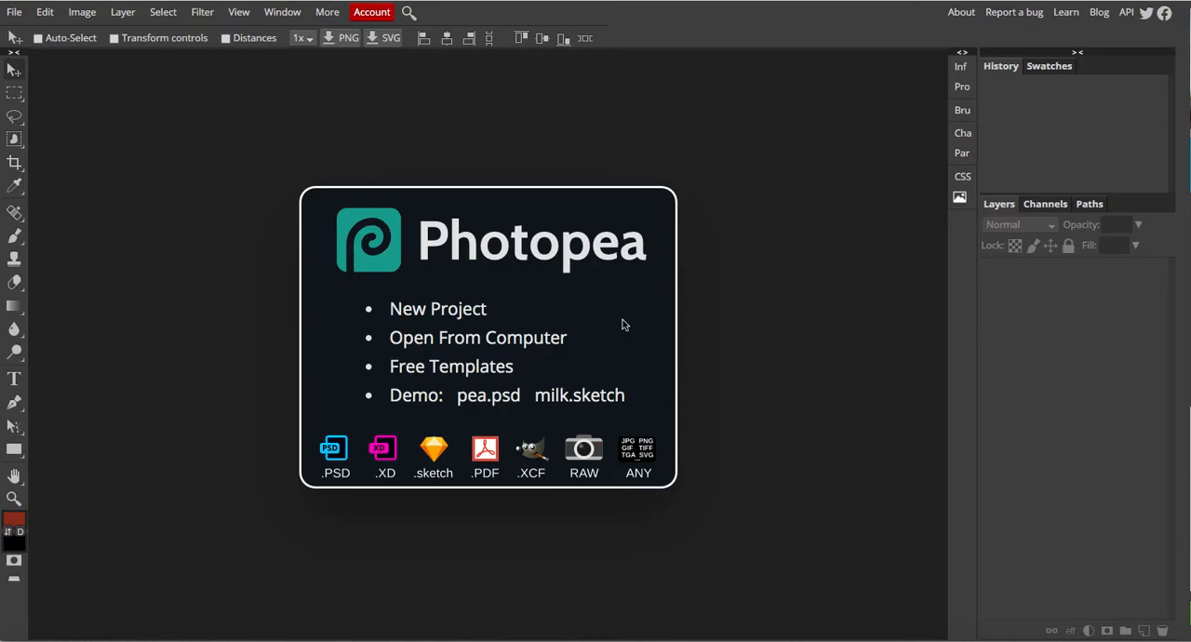
mouse_move(472, 316)
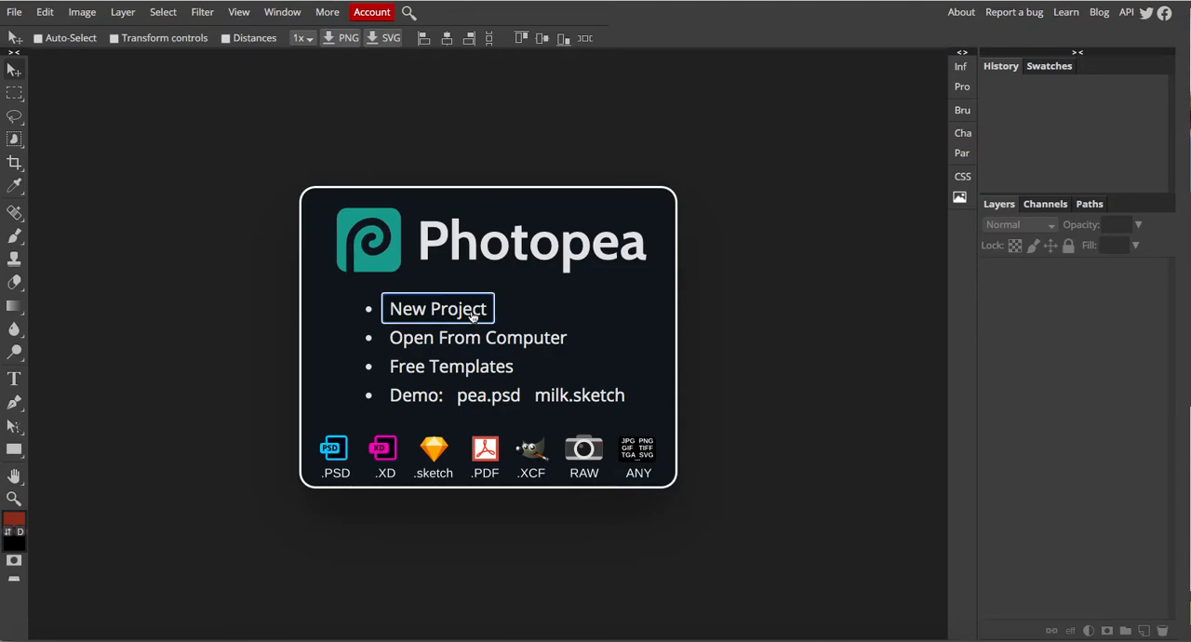
Create a new blank white A4 print page named 'Text'
left_click(437, 309)
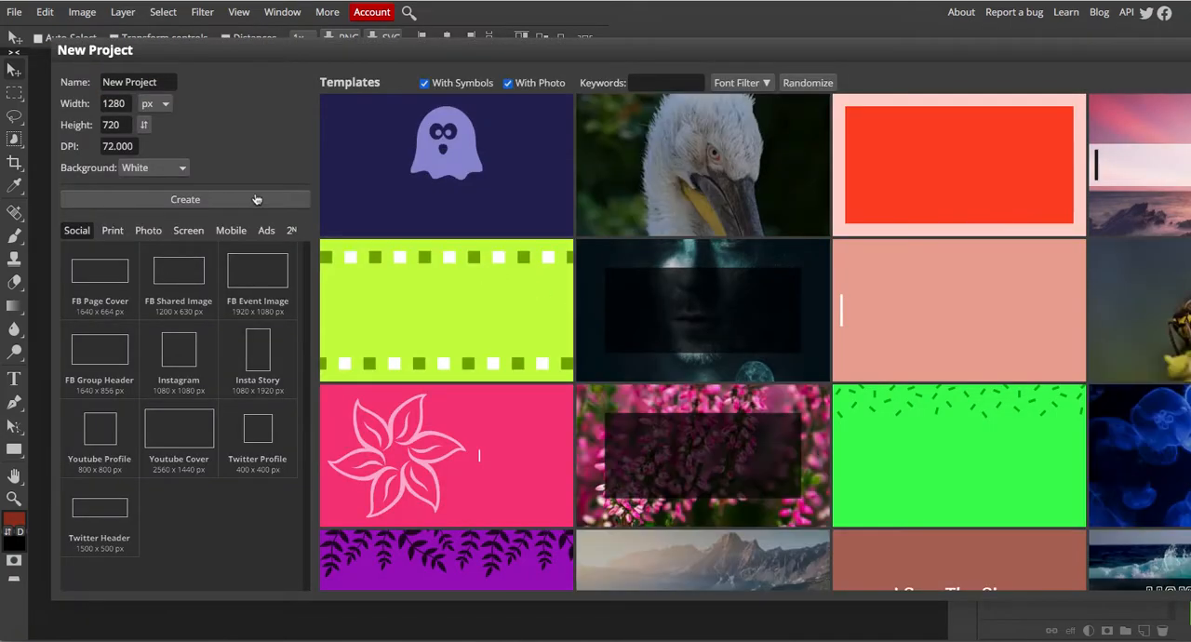
left_click(111, 231)
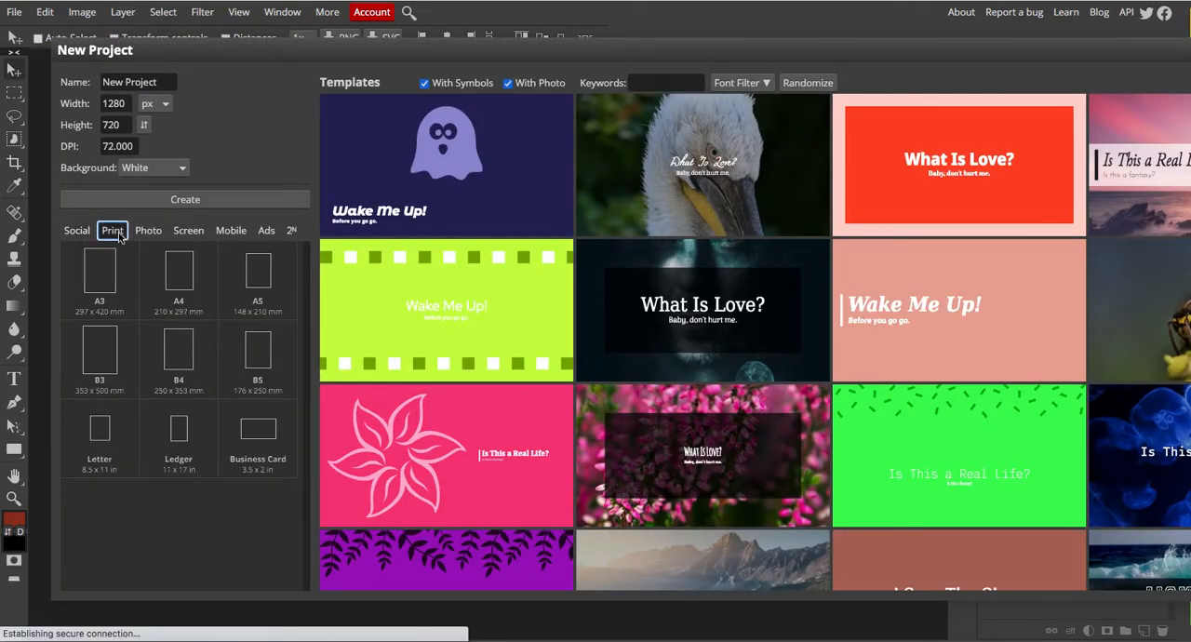
left_click(178, 279)
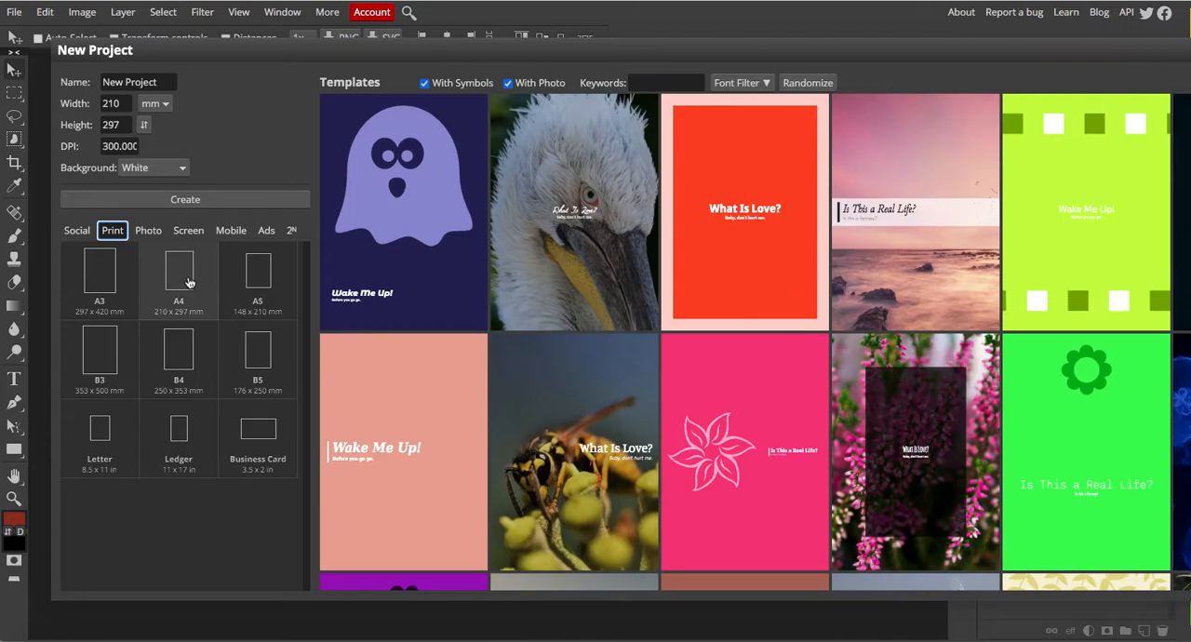
mouse_move(223, 175)
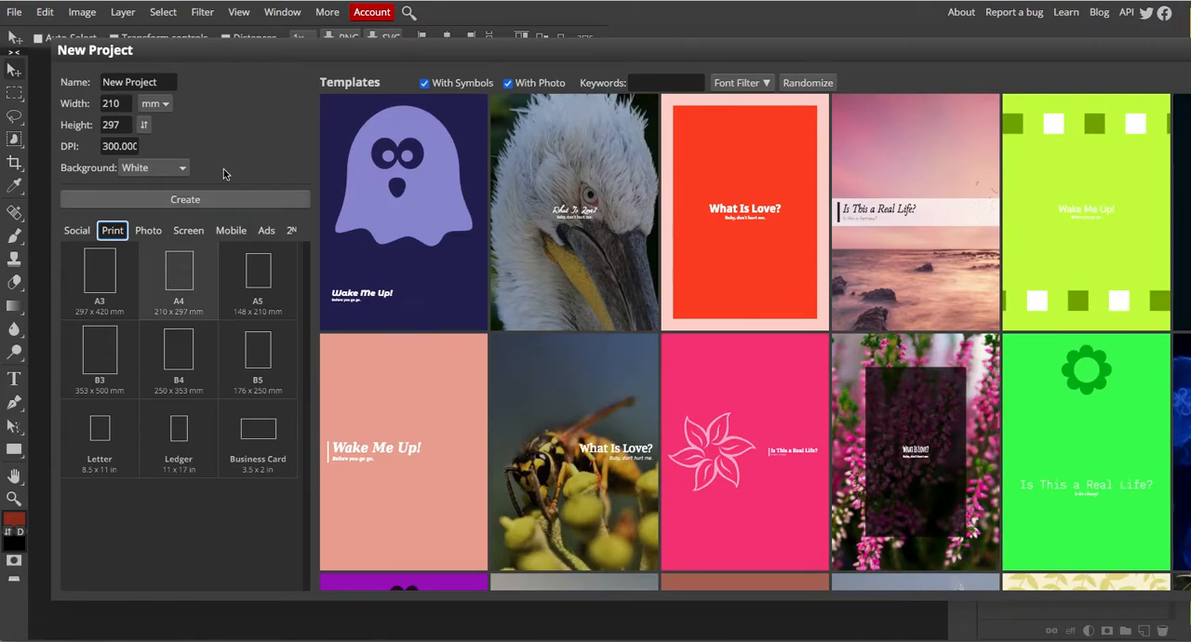
left_click(137, 82)
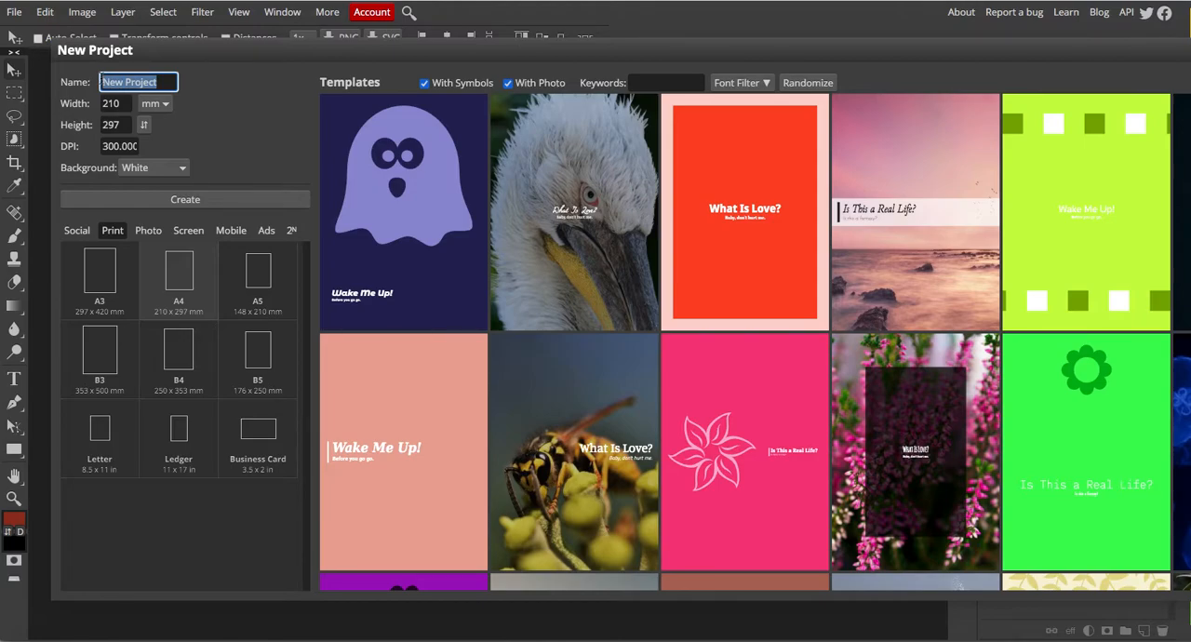
type("Text")
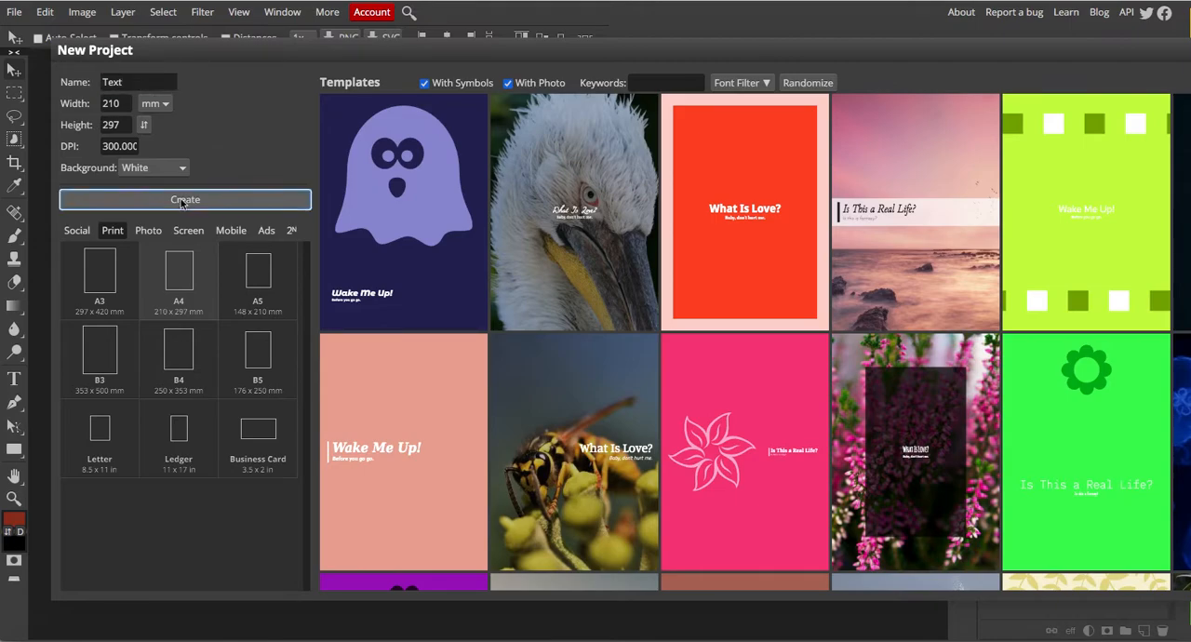
left_click(184, 199)
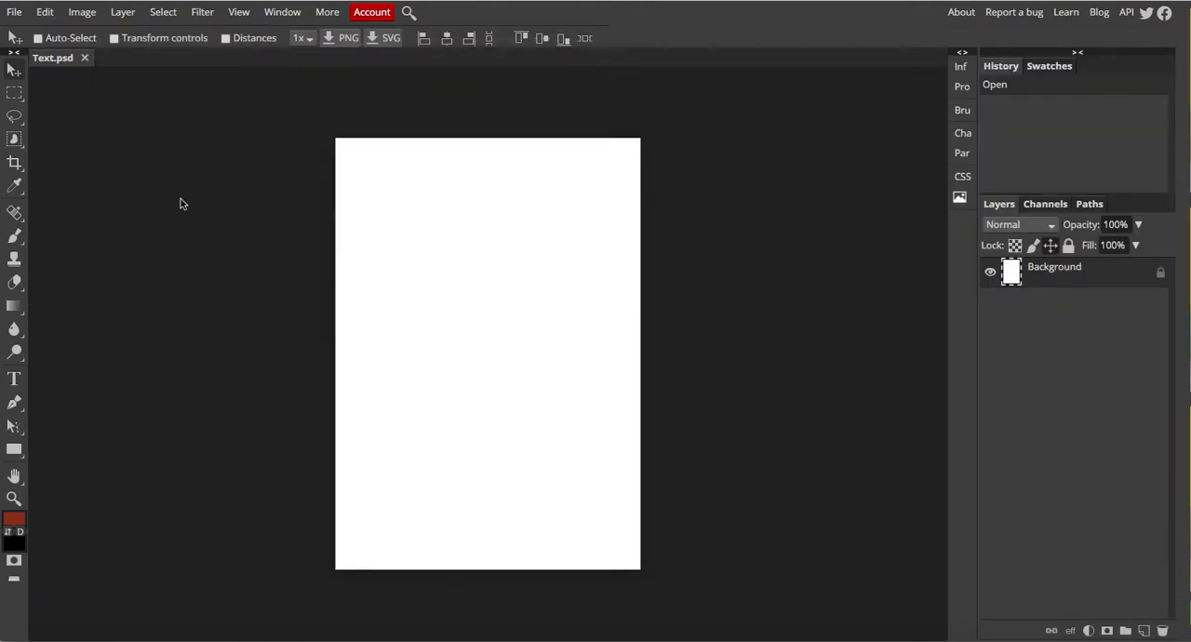
mouse_move(126, 173)
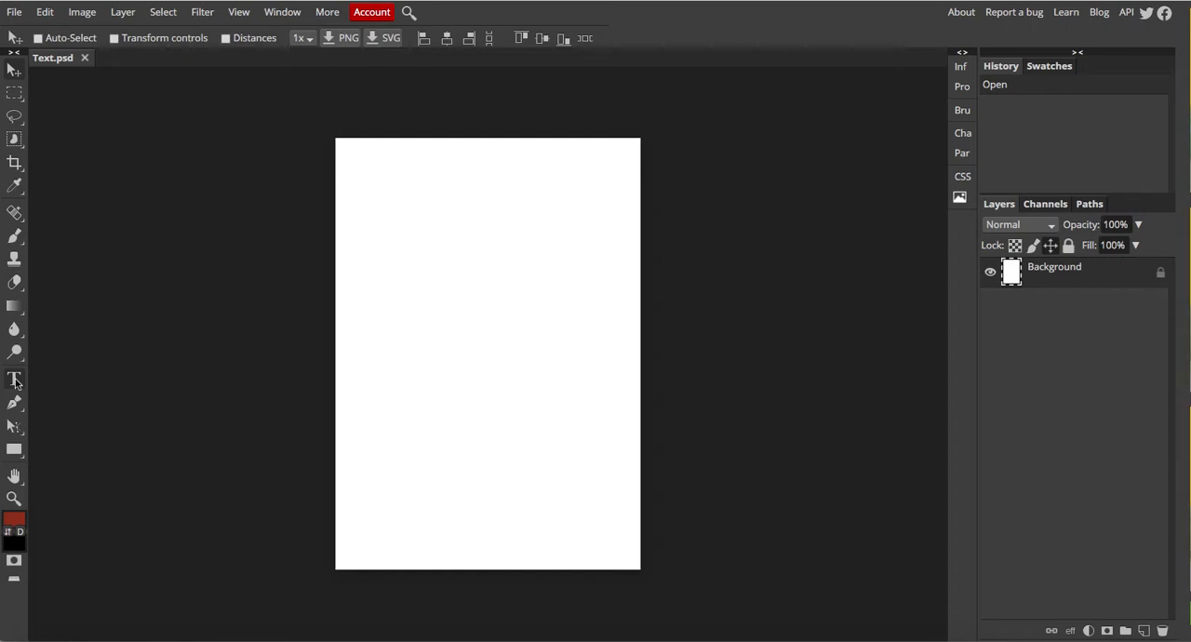
Start a text layer near the top left of the page with the Type tool
left_click(15, 379)
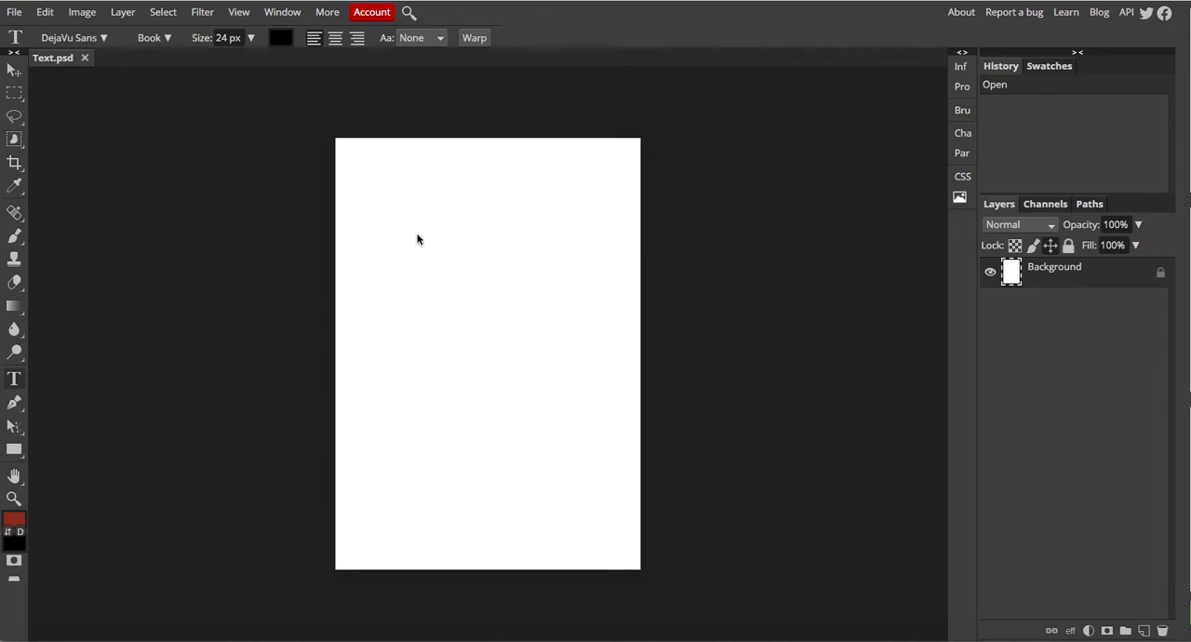
left_click(419, 236)
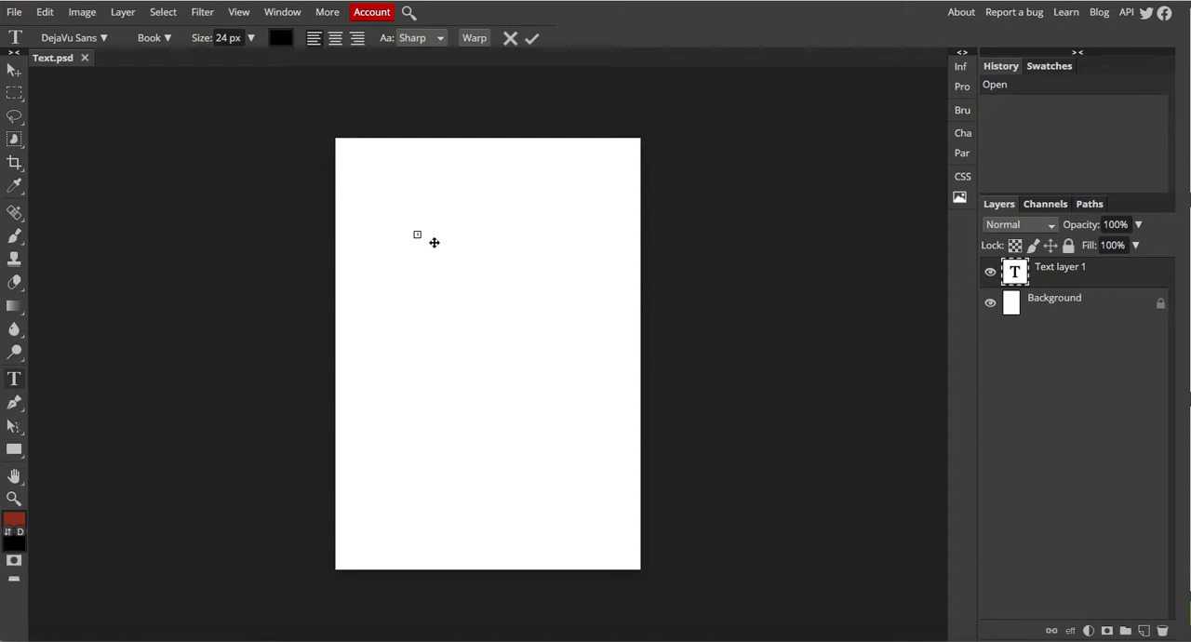
mouse_move(417, 237)
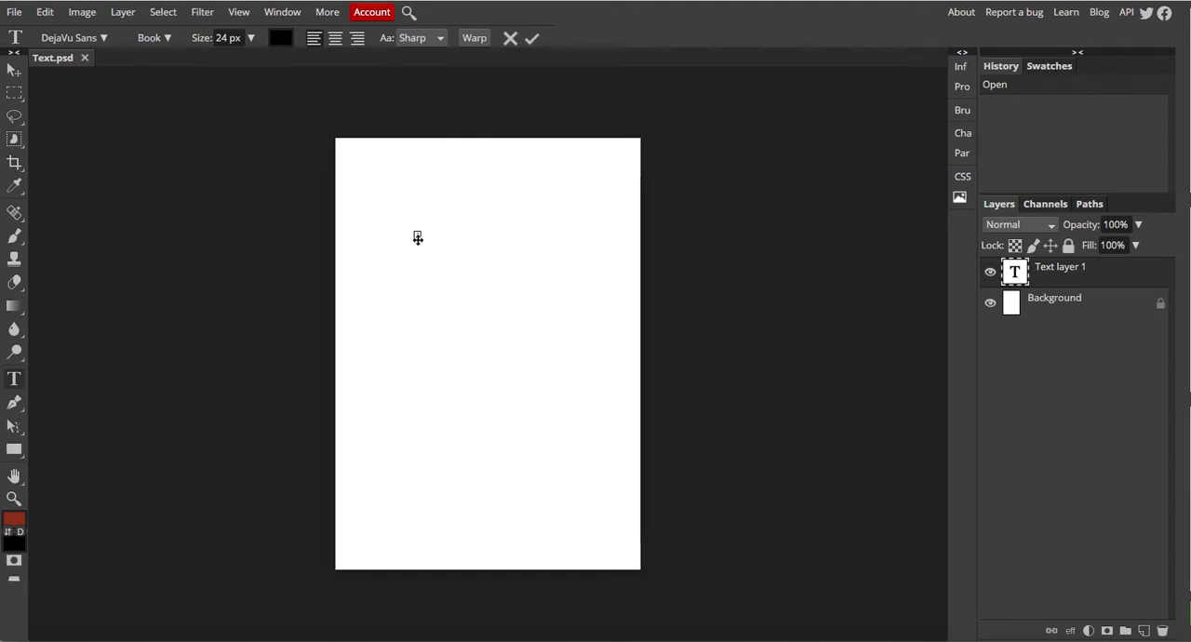
mouse_move(421, 233)
type("Mouse")
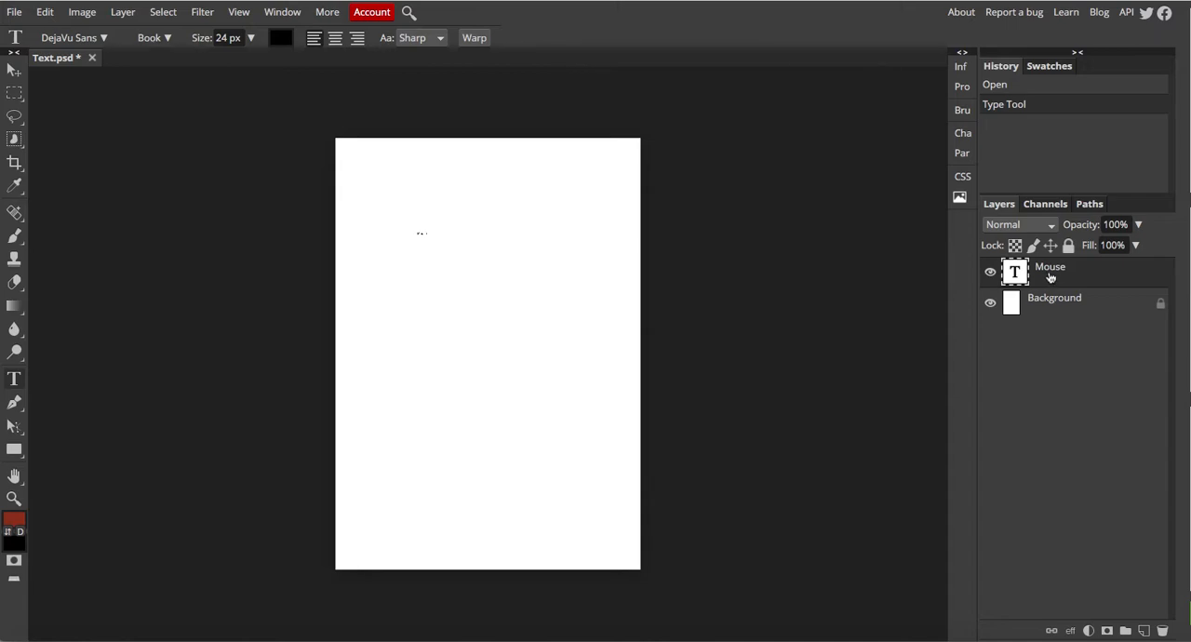
mouse_move(426, 240)
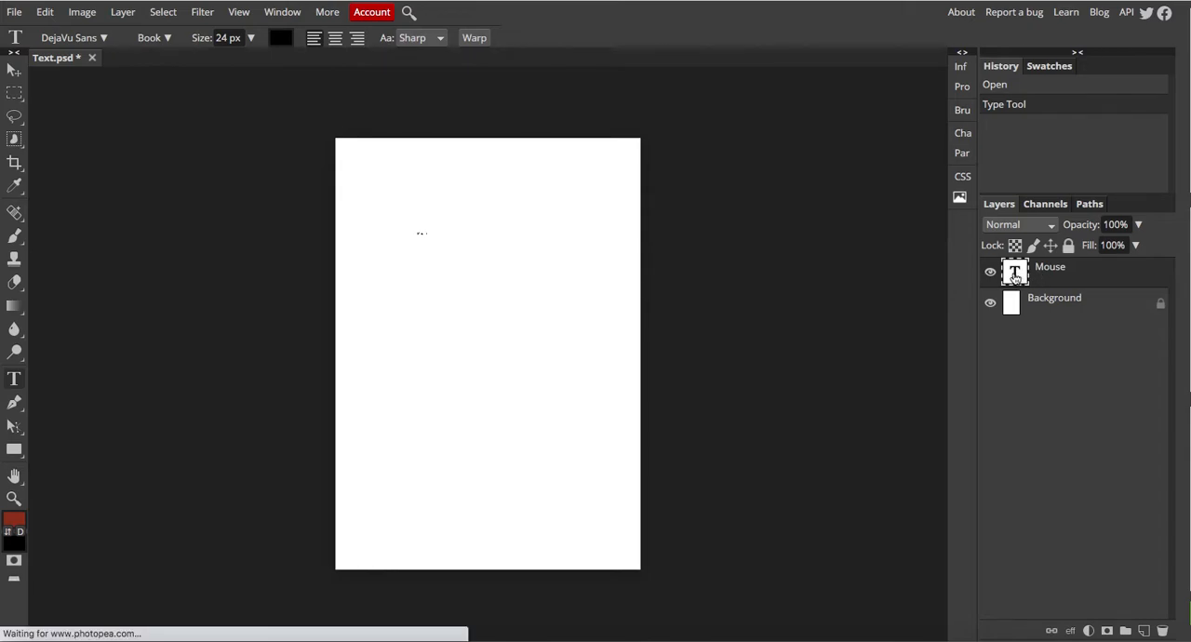
Set the word 'Mouse' to 200 px so it reads clearly near the page top
left_click(420, 233)
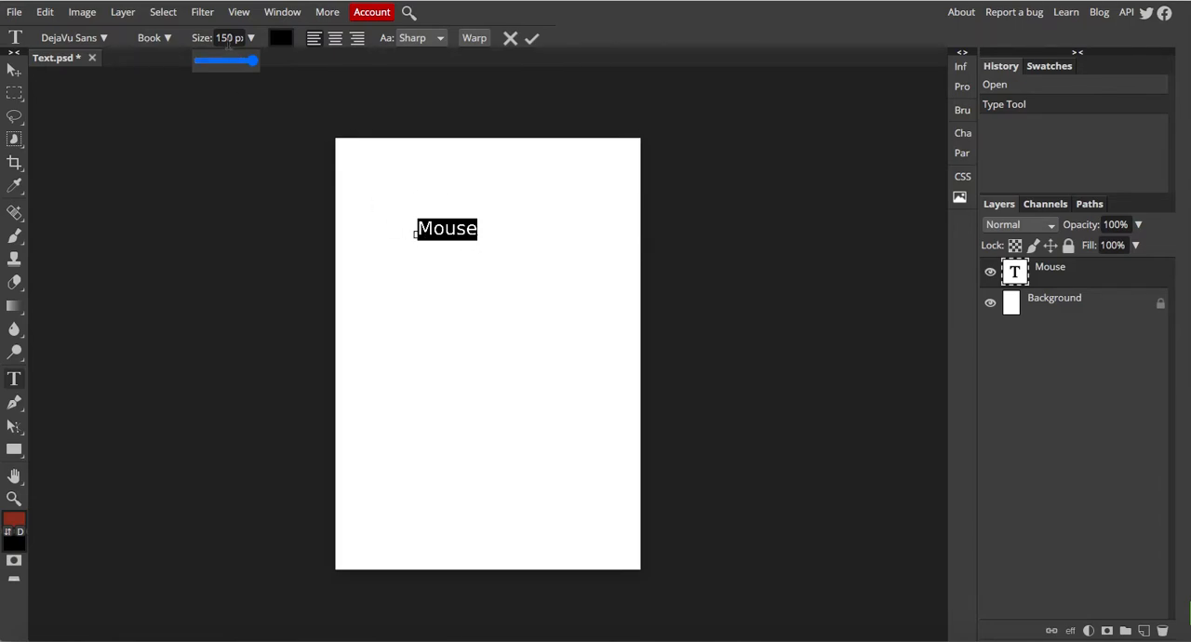
left_click(227, 38)
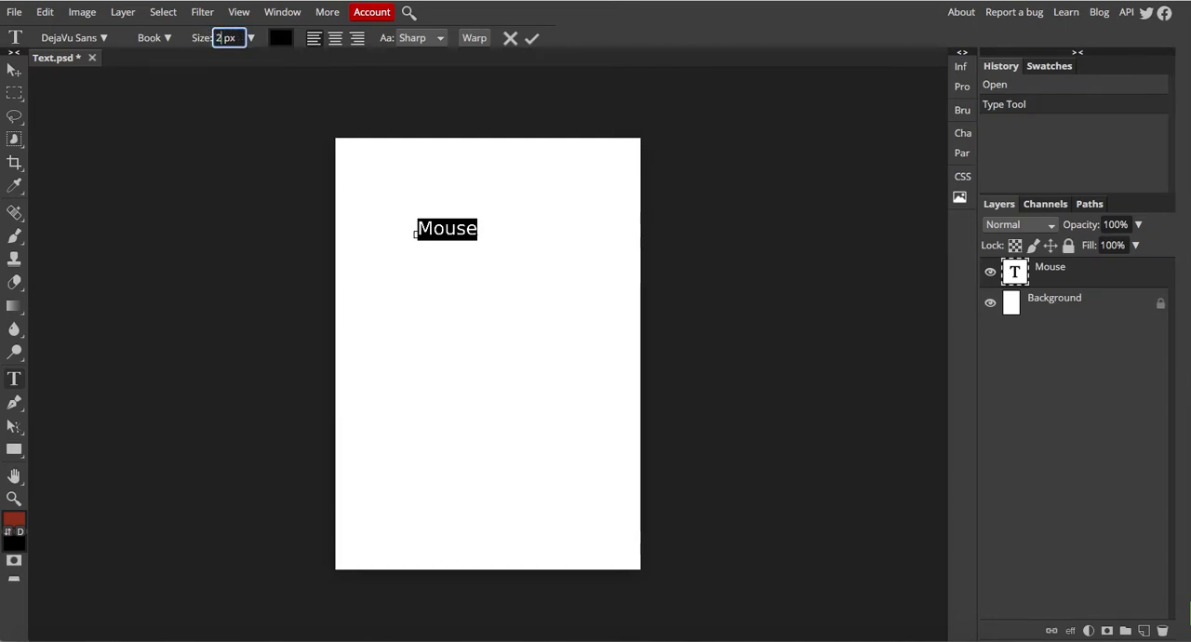
type("200")
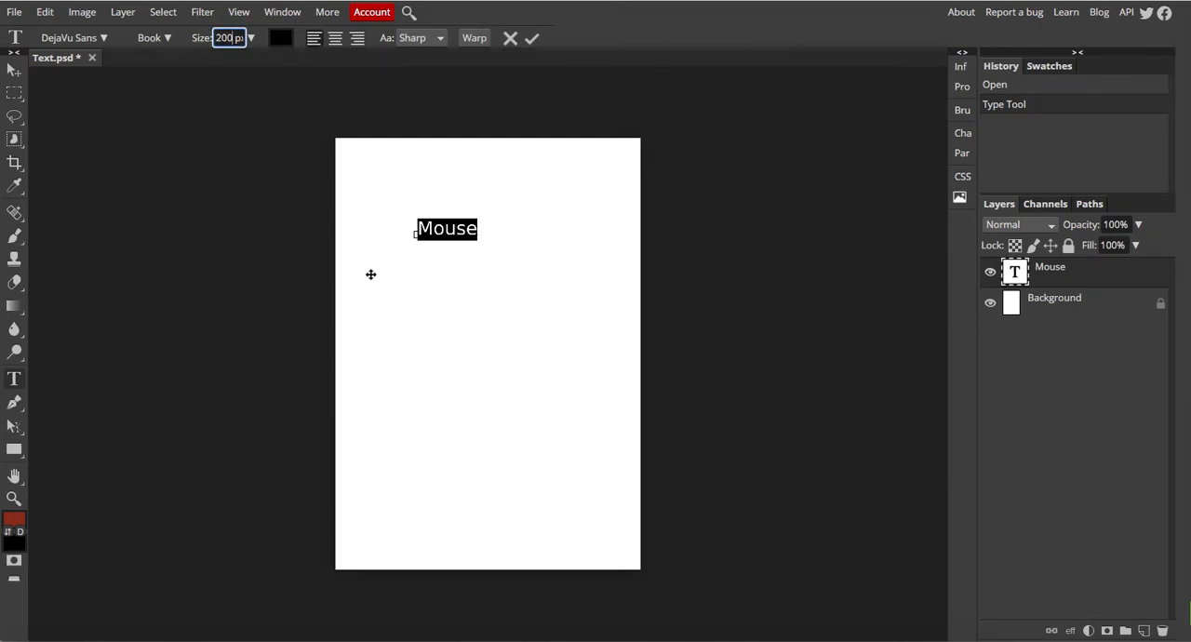
left_click(533, 37)
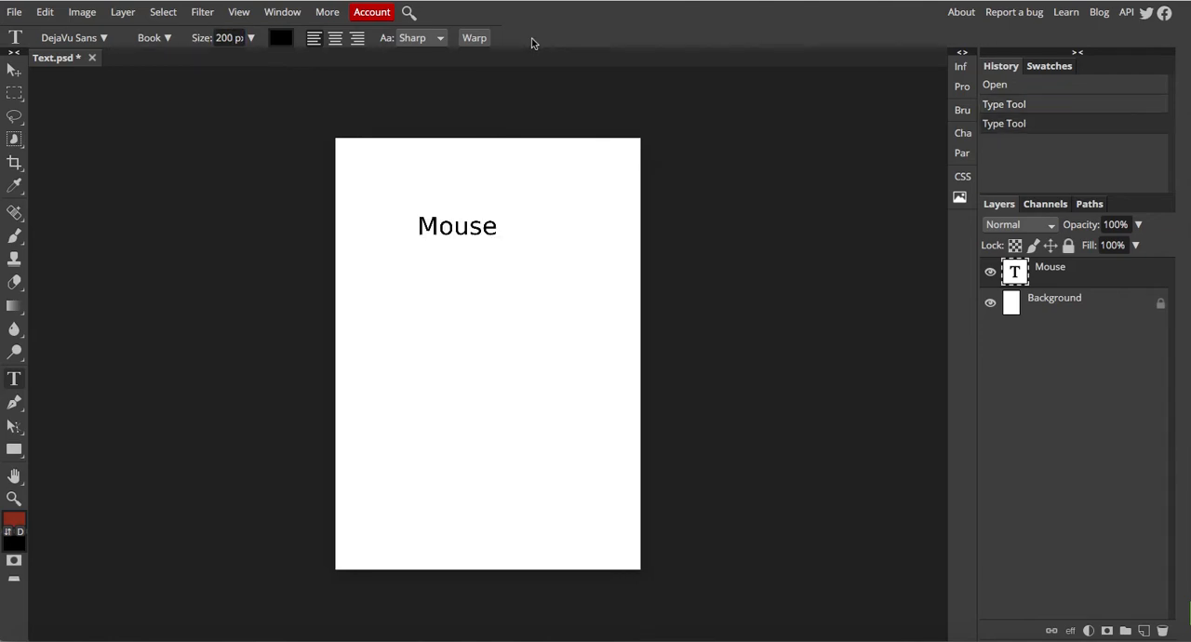
mouse_move(543, 257)
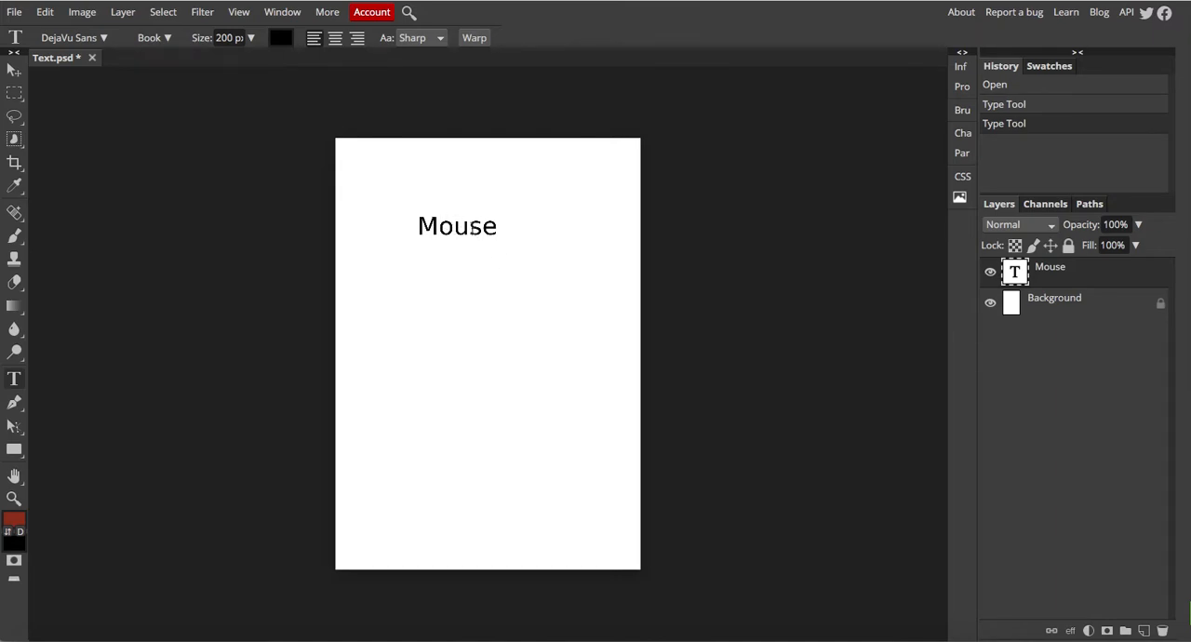
Recolour the word 'Mouse' to a bright blue and commit the text layer
double_click(456, 227)
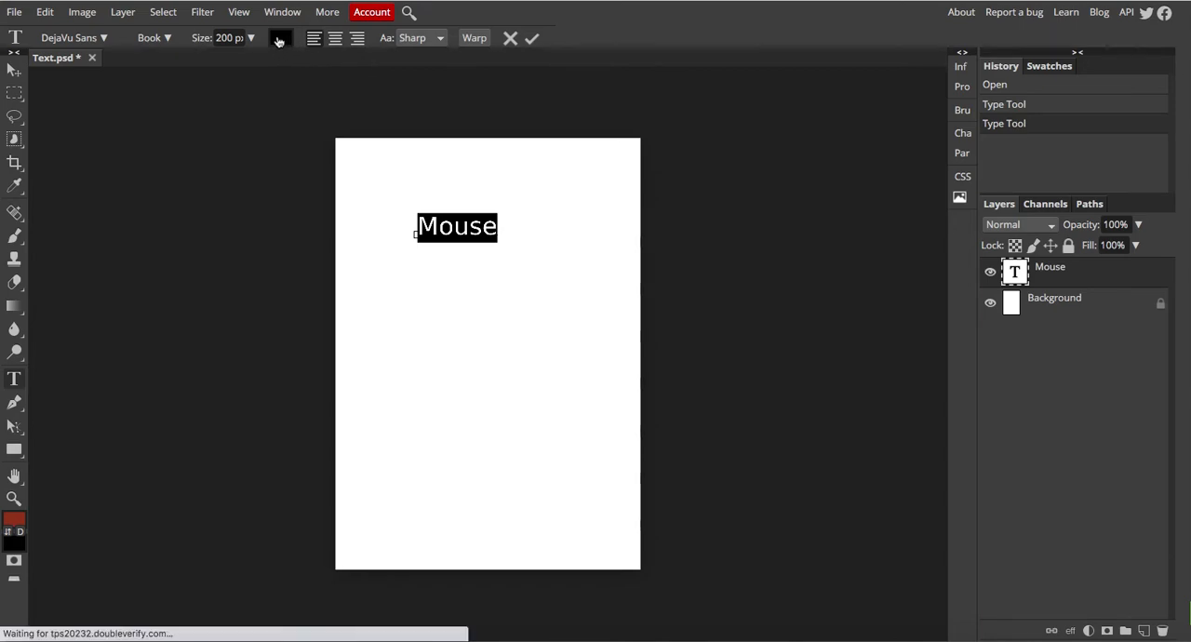
left_click(279, 37)
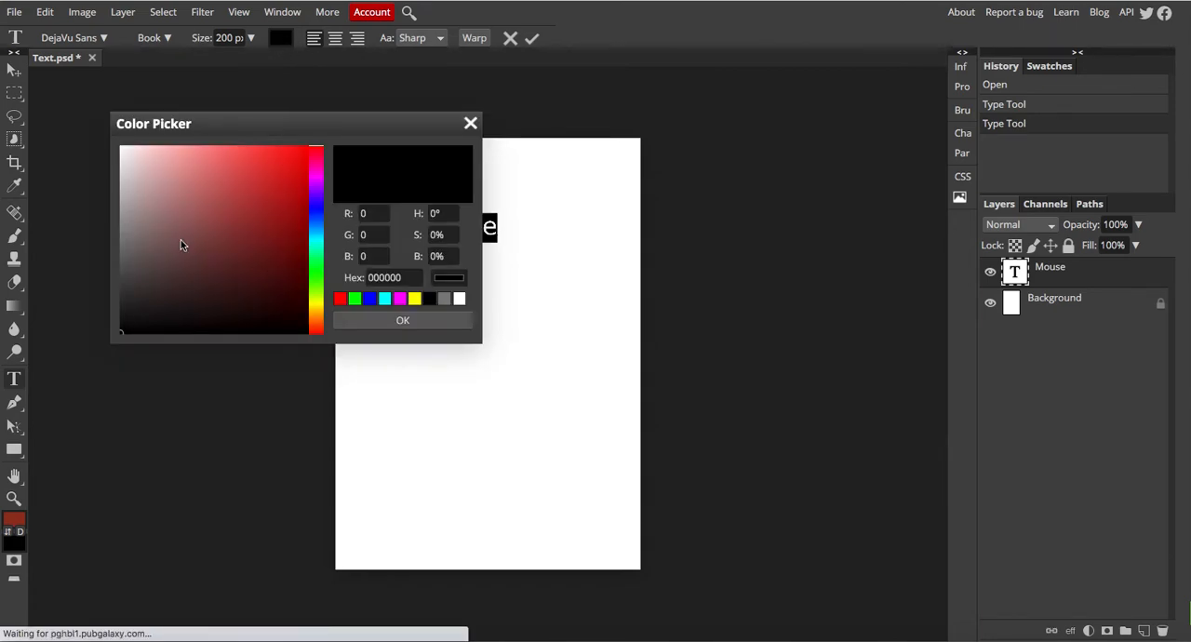
left_click(279, 164)
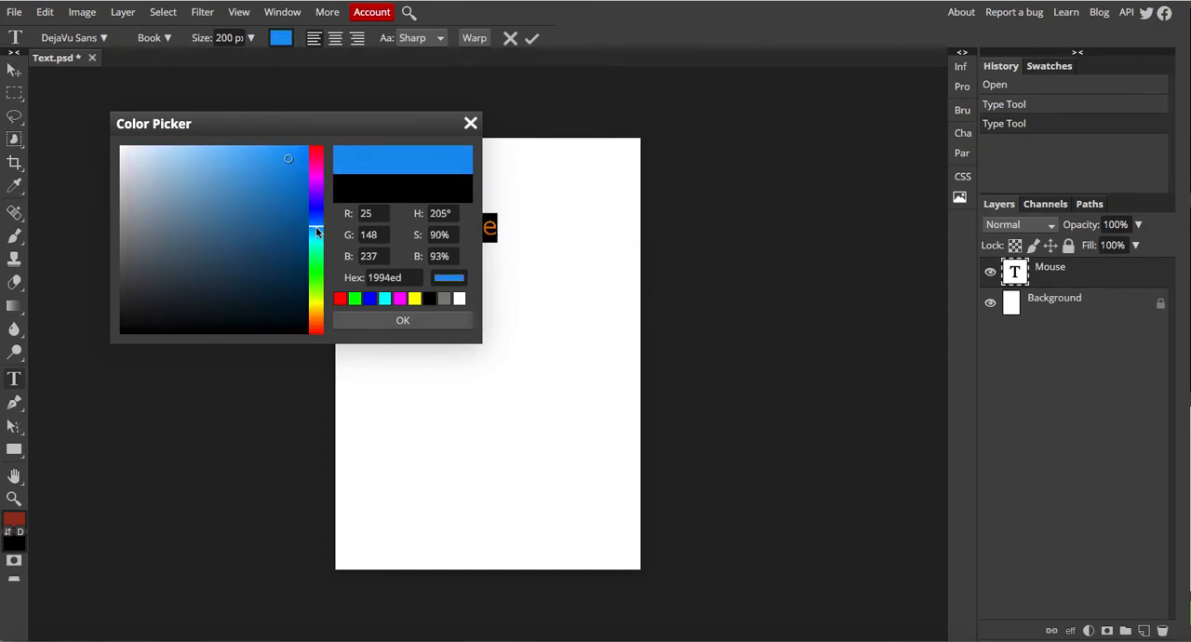
left_click(292, 160)
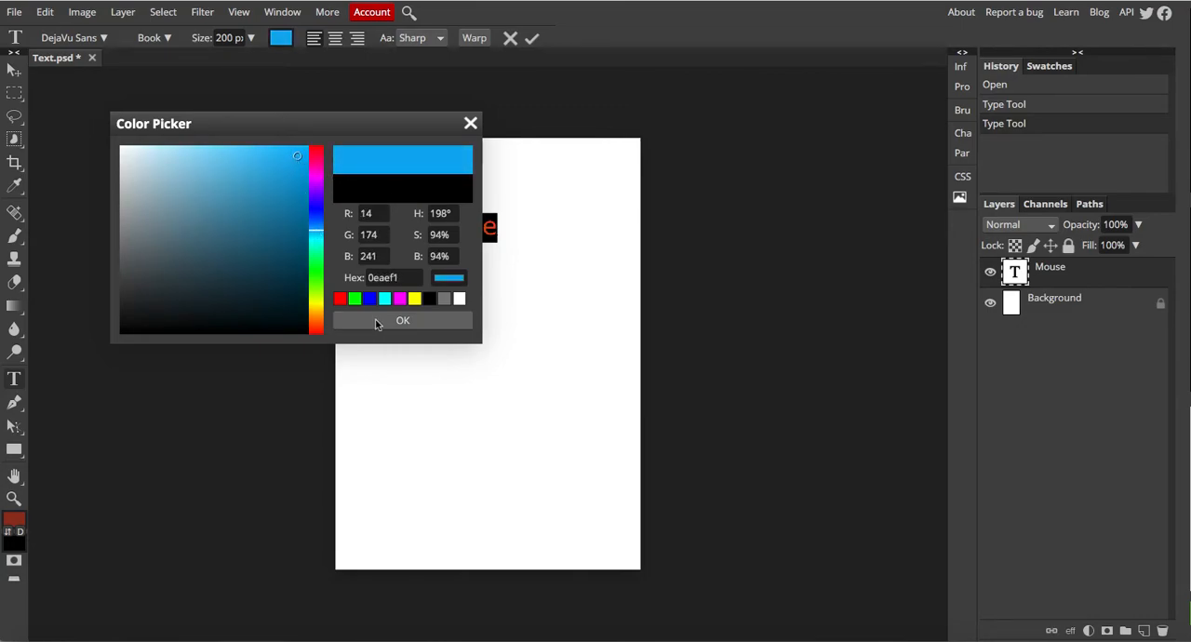
left_click(402, 321)
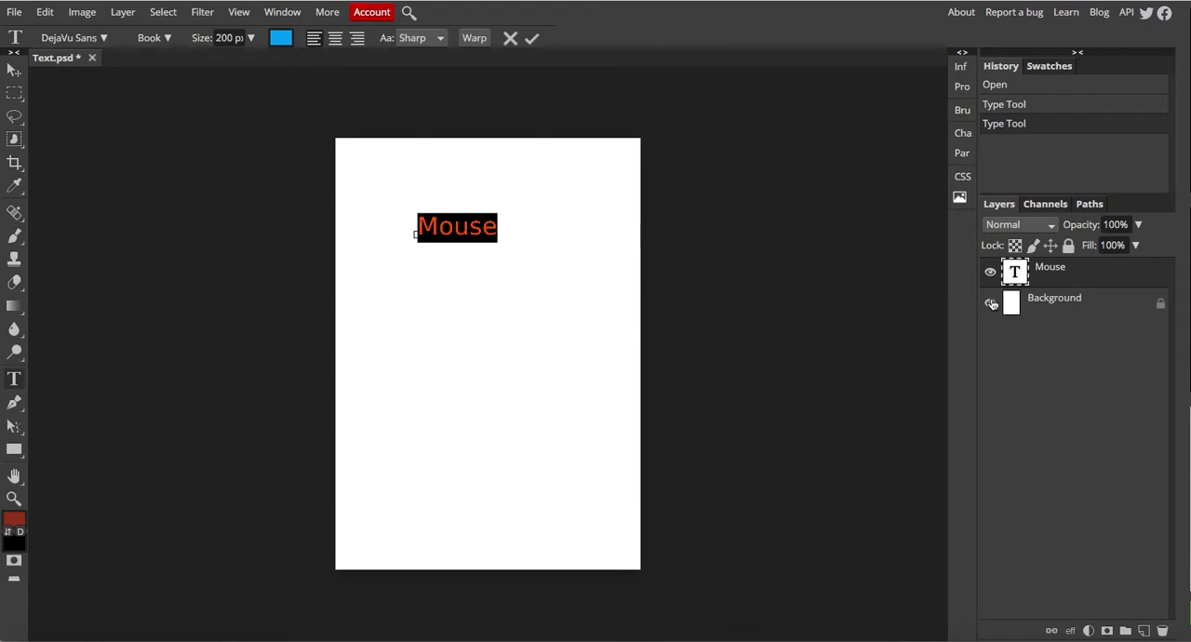
left_click(532, 38)
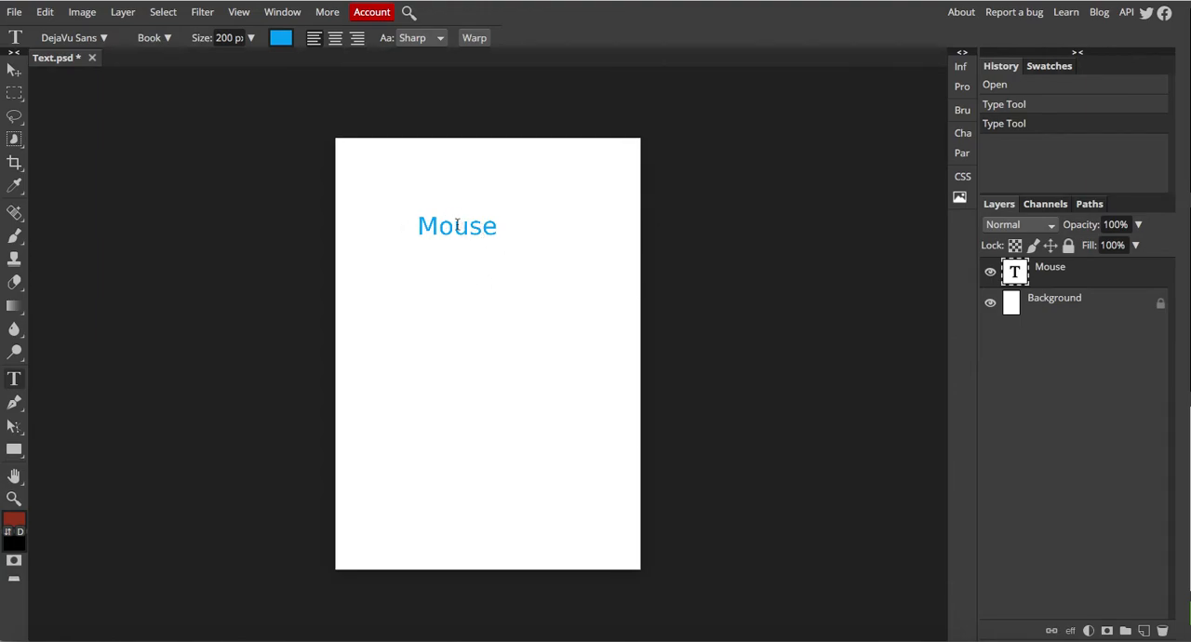
mouse_move(454, 223)
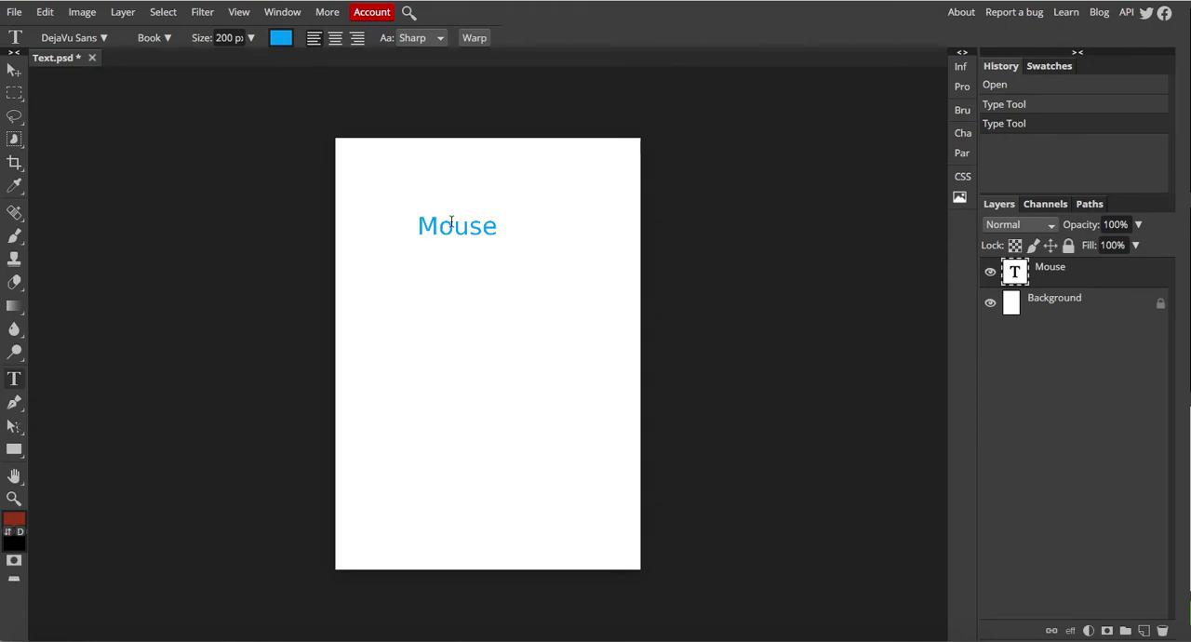
mouse_move(930, 238)
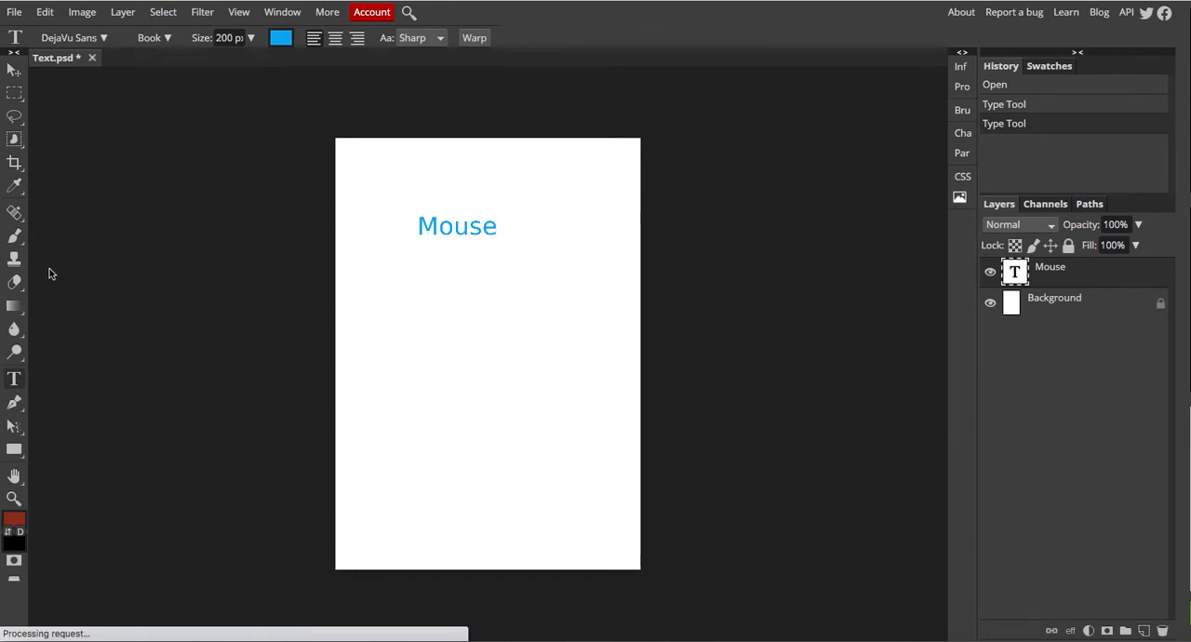
Add a second text layer reading 'Computer' in the middle of the page
left_click(15, 379)
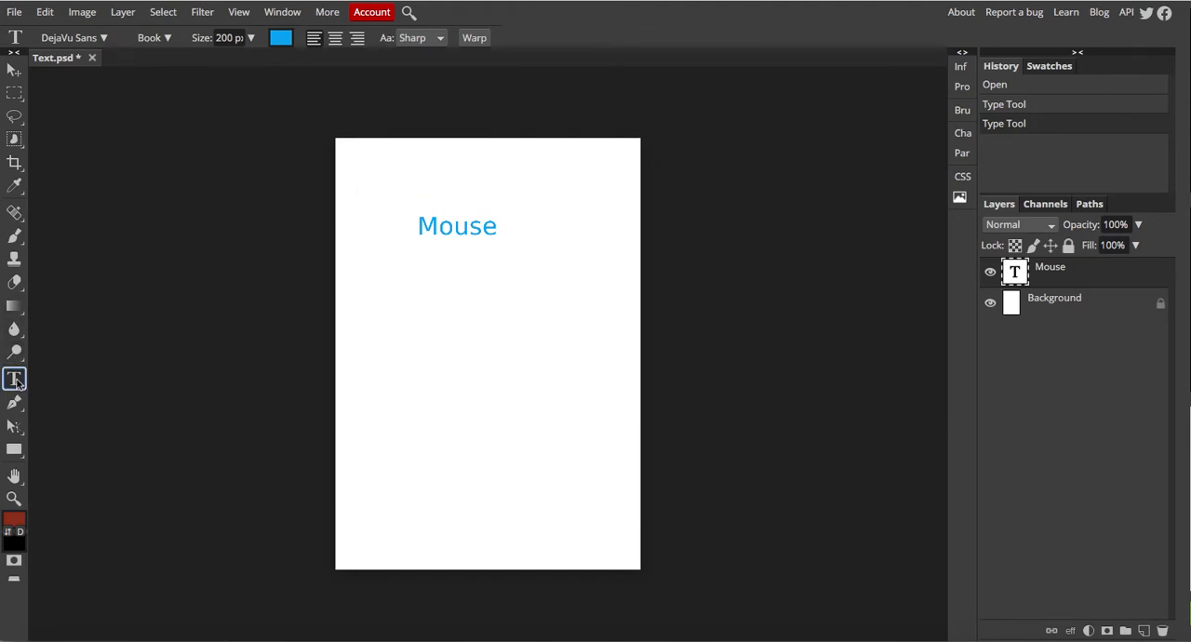
left_click(476, 369)
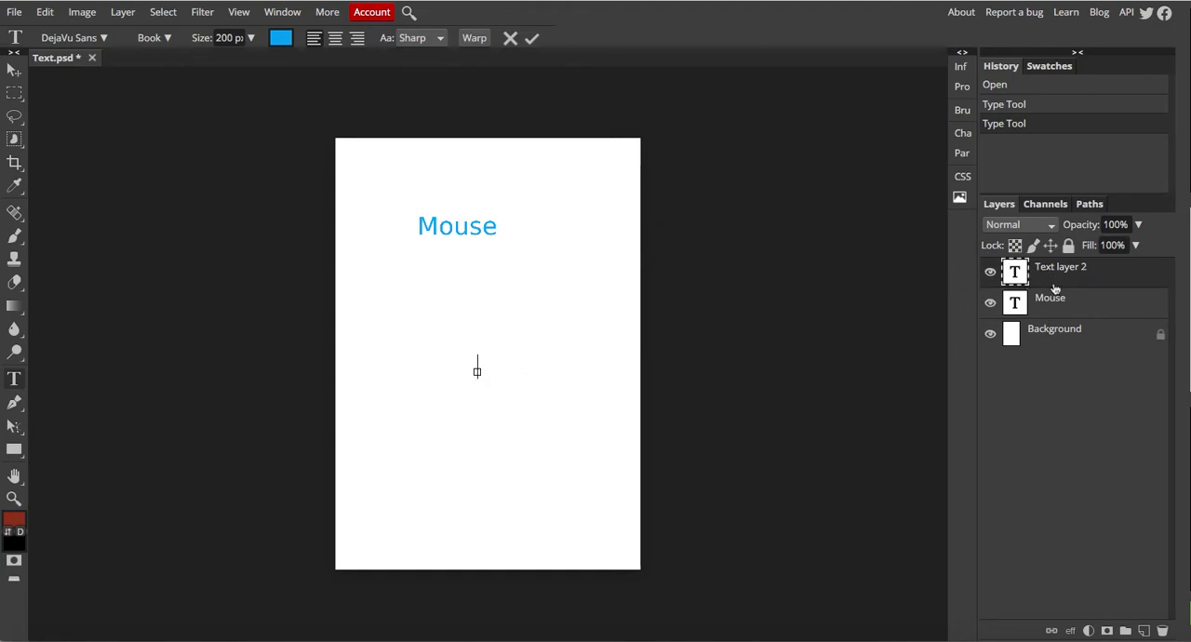
mouse_move(536, 307)
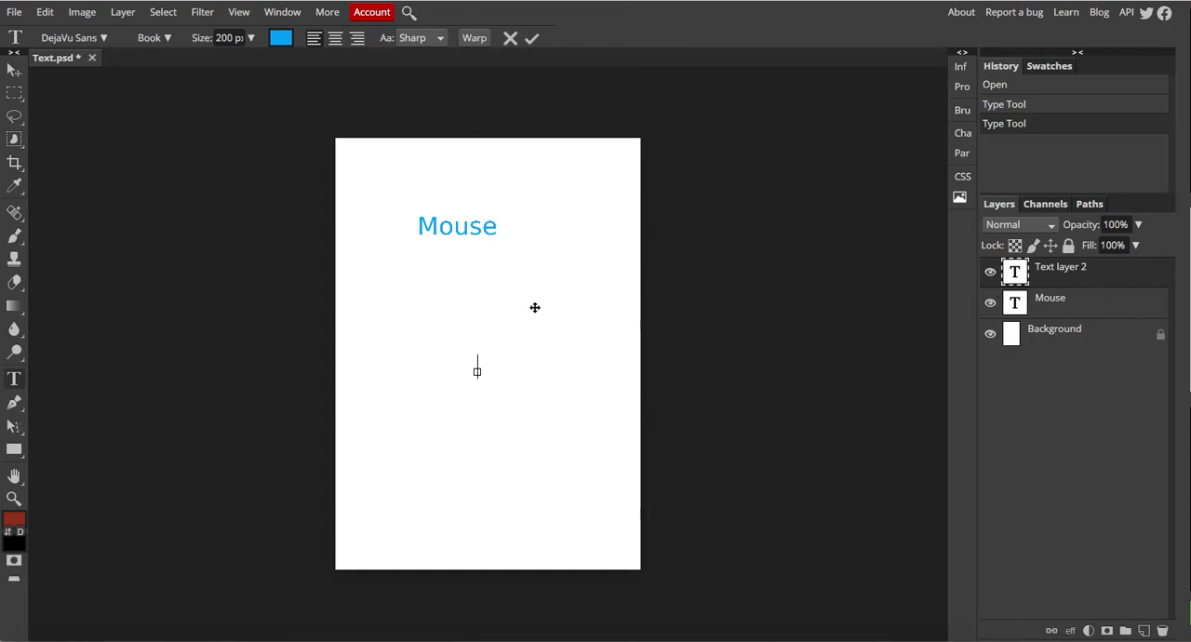
type("Co")
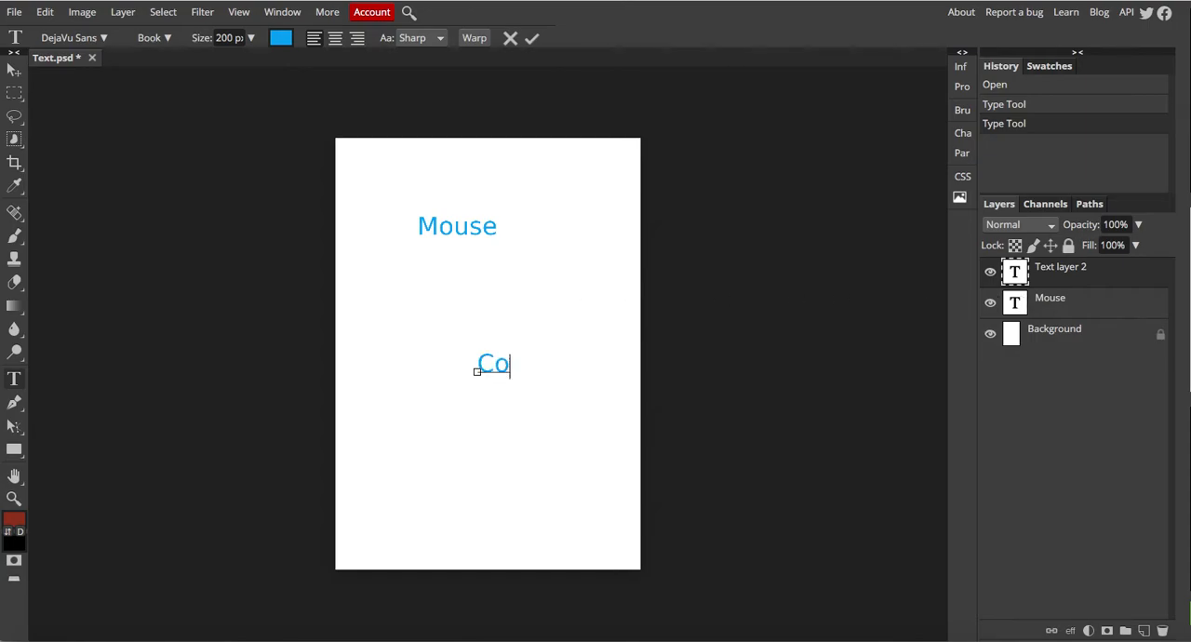
type("mputer")
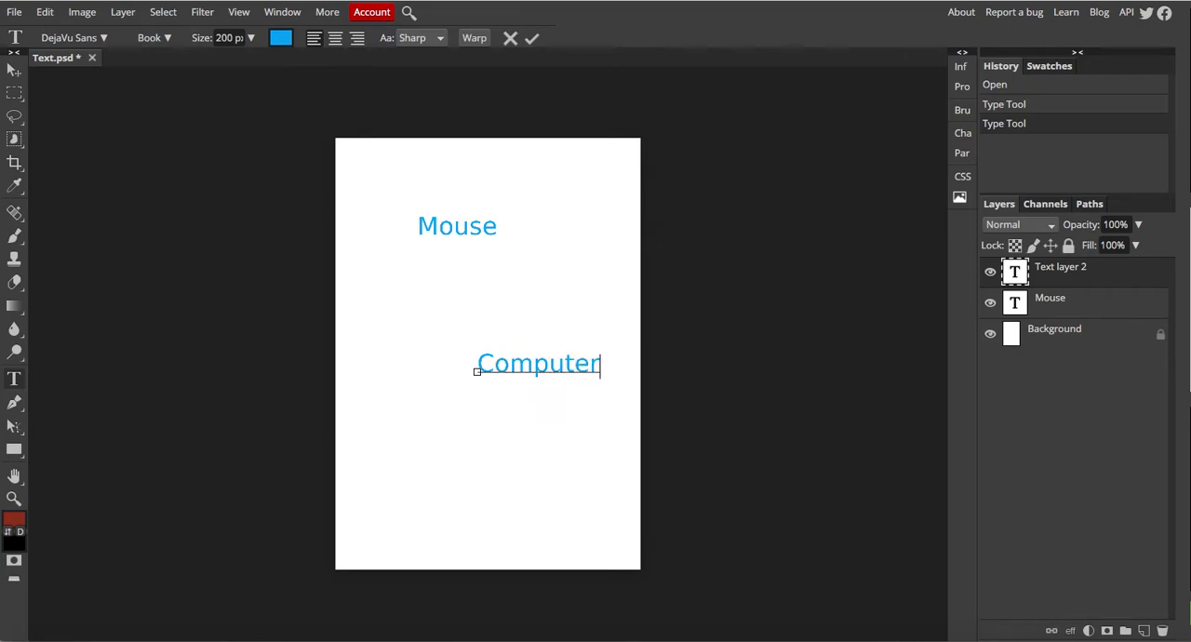
mouse_move(600, 426)
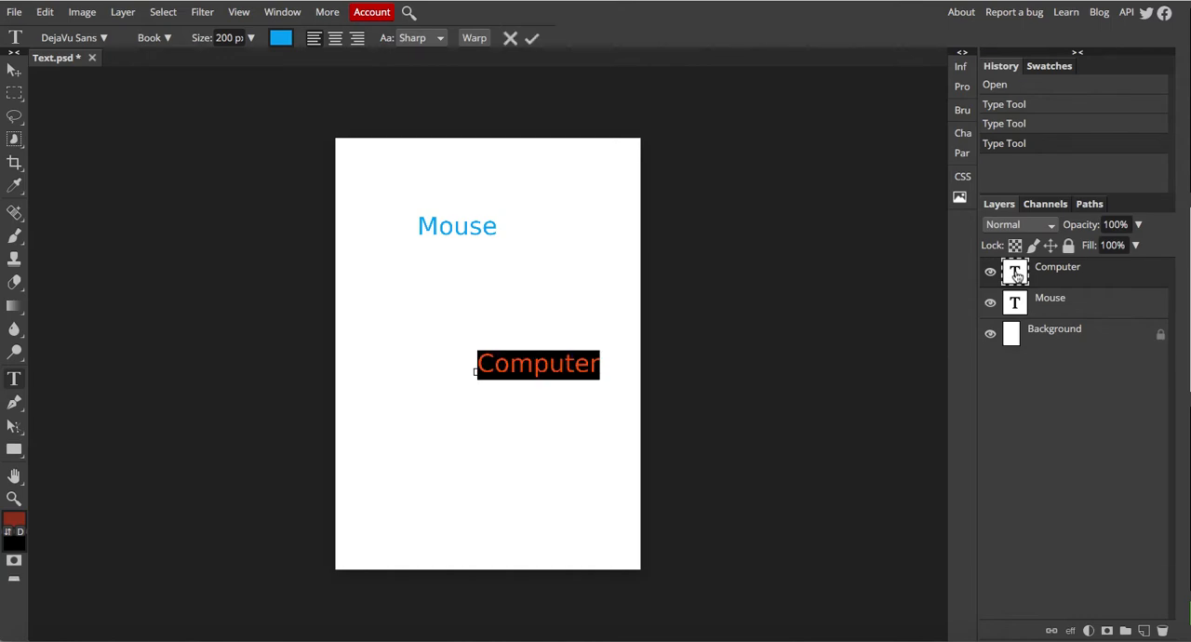
Make 'Computer' red and 400 px, overflowing the page's right edge
left_click(281, 37)
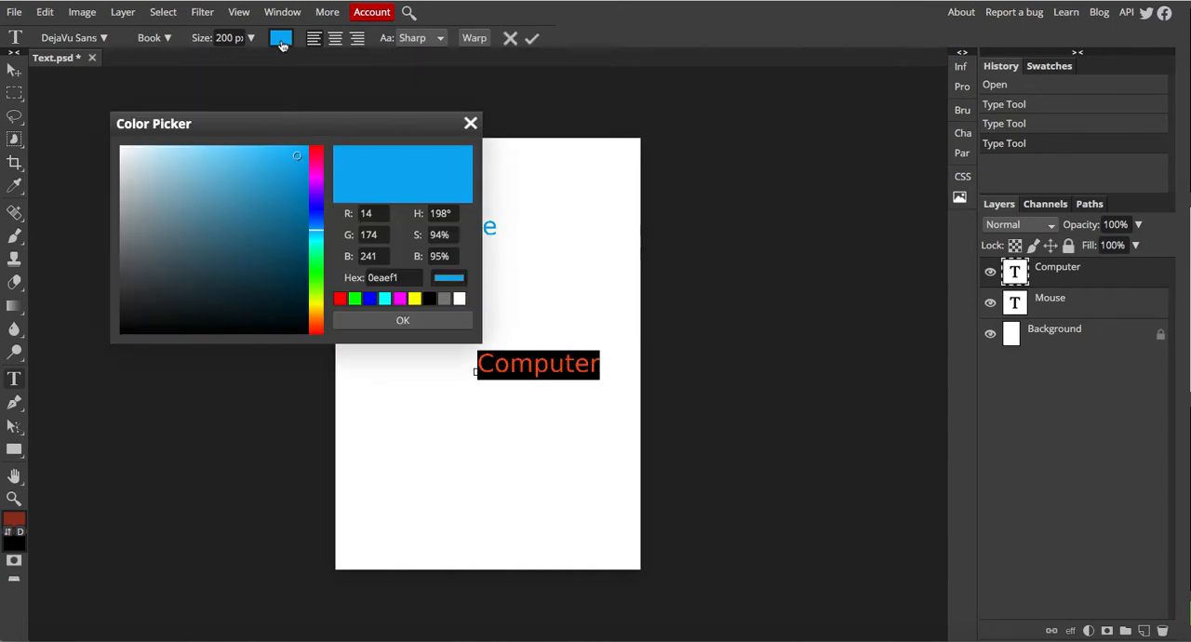
left_click(316, 149)
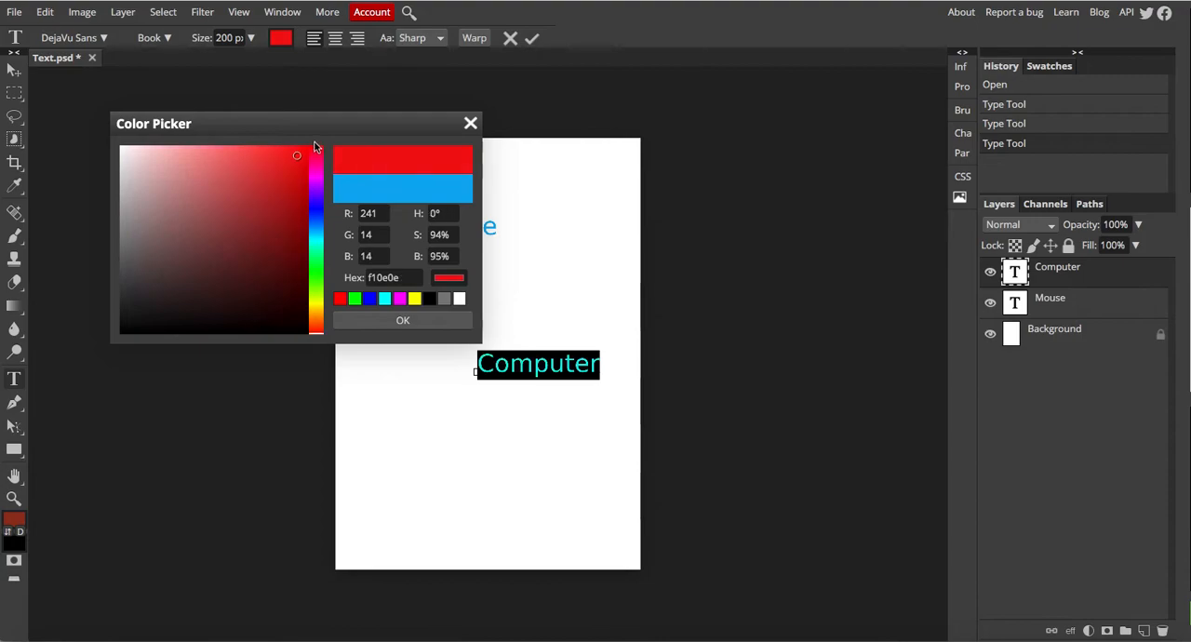
left_click(301, 156)
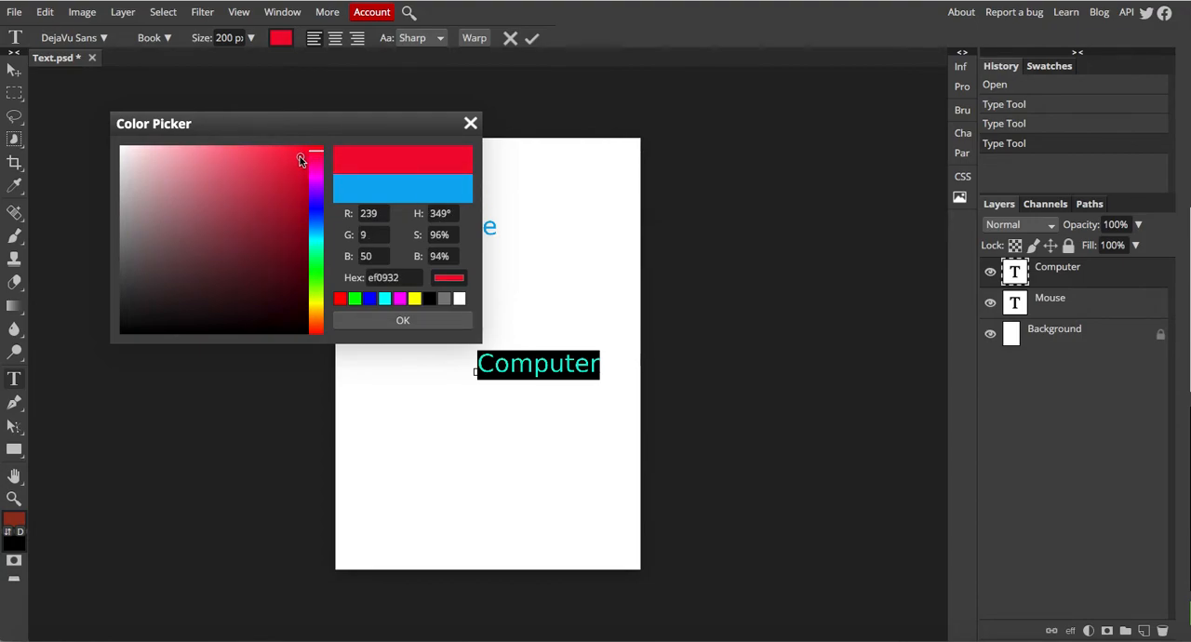
left_click(250, 38)
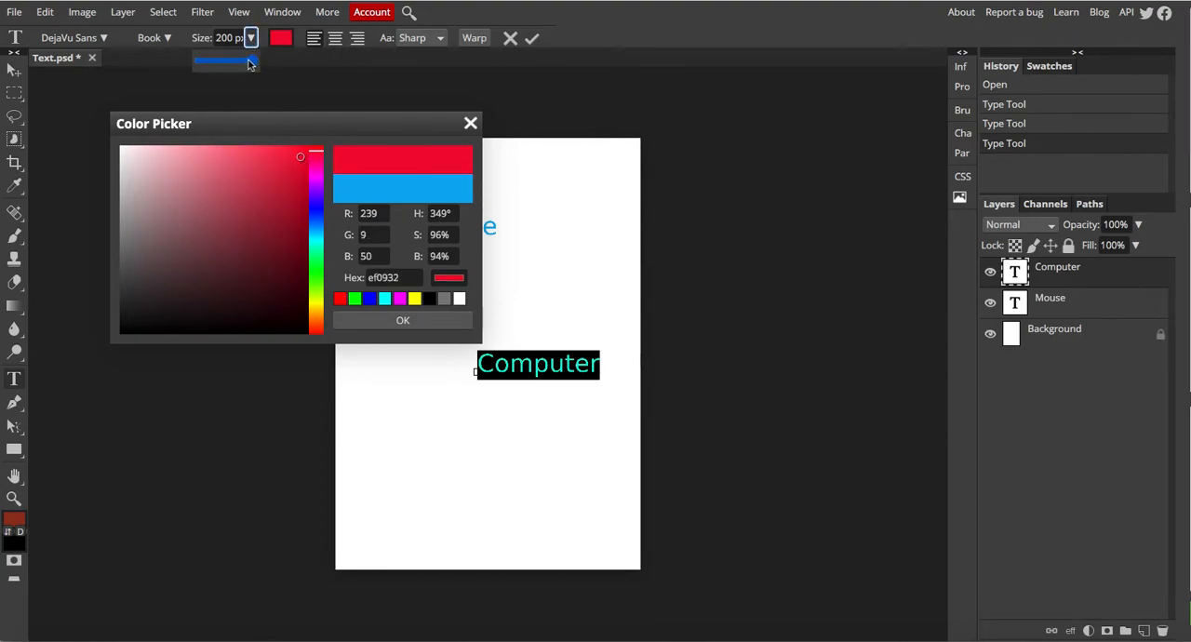
left_click_drag(259, 62, 225, 61)
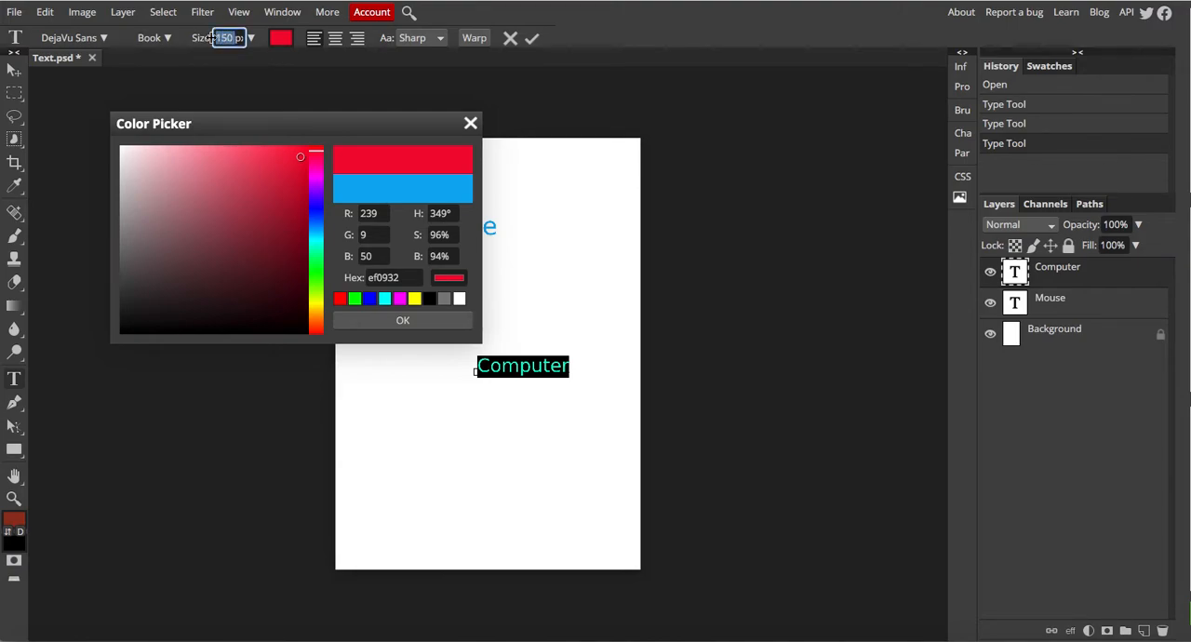
type("400px")
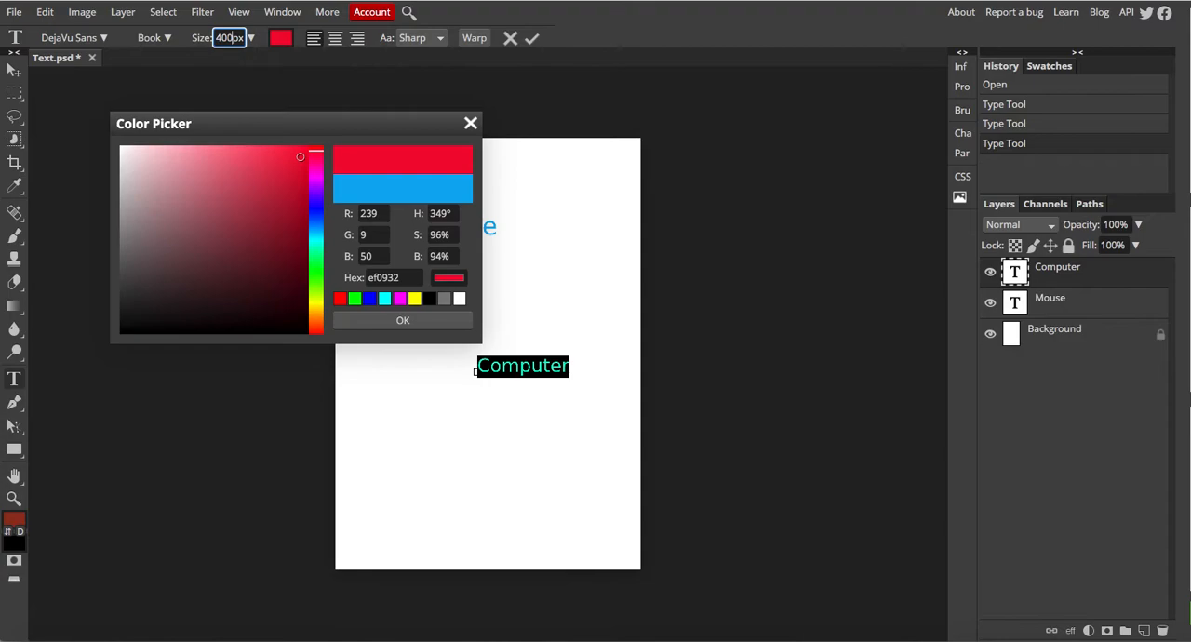
mouse_move(358, 257)
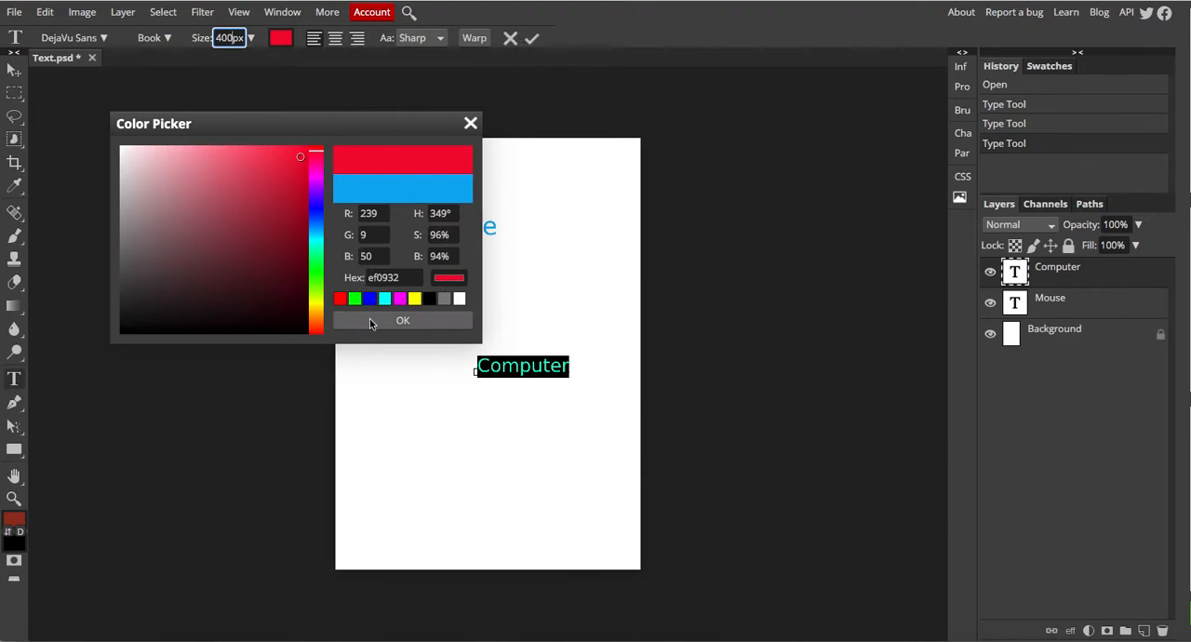
left_click(402, 320)
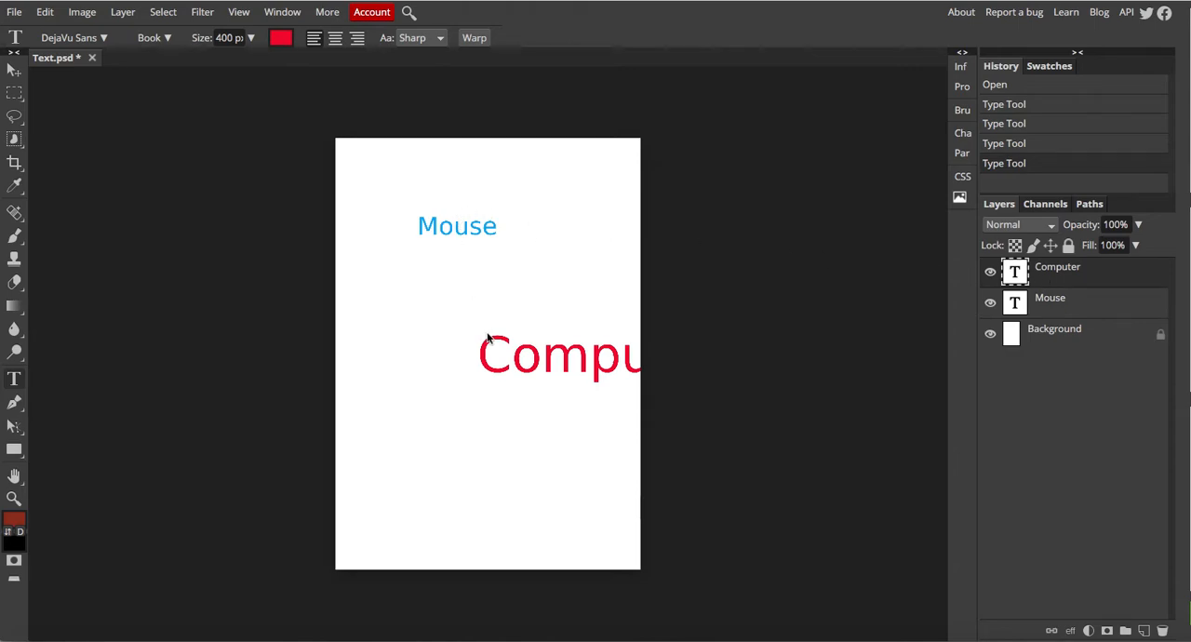
mouse_move(525, 354)
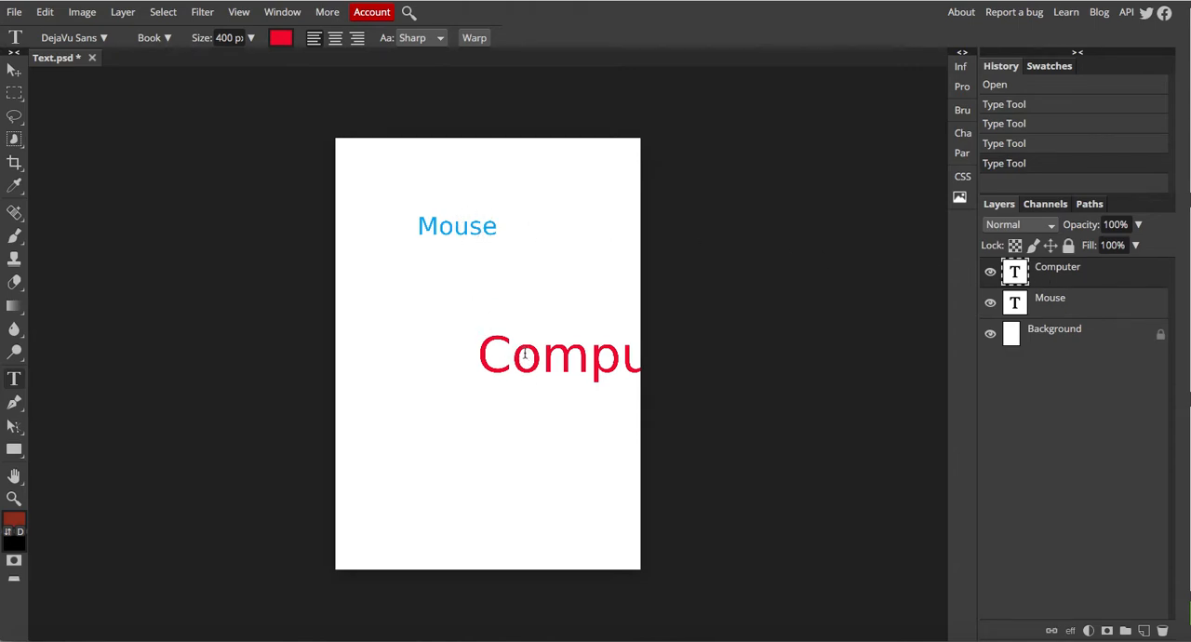
mouse_move(400, 182)
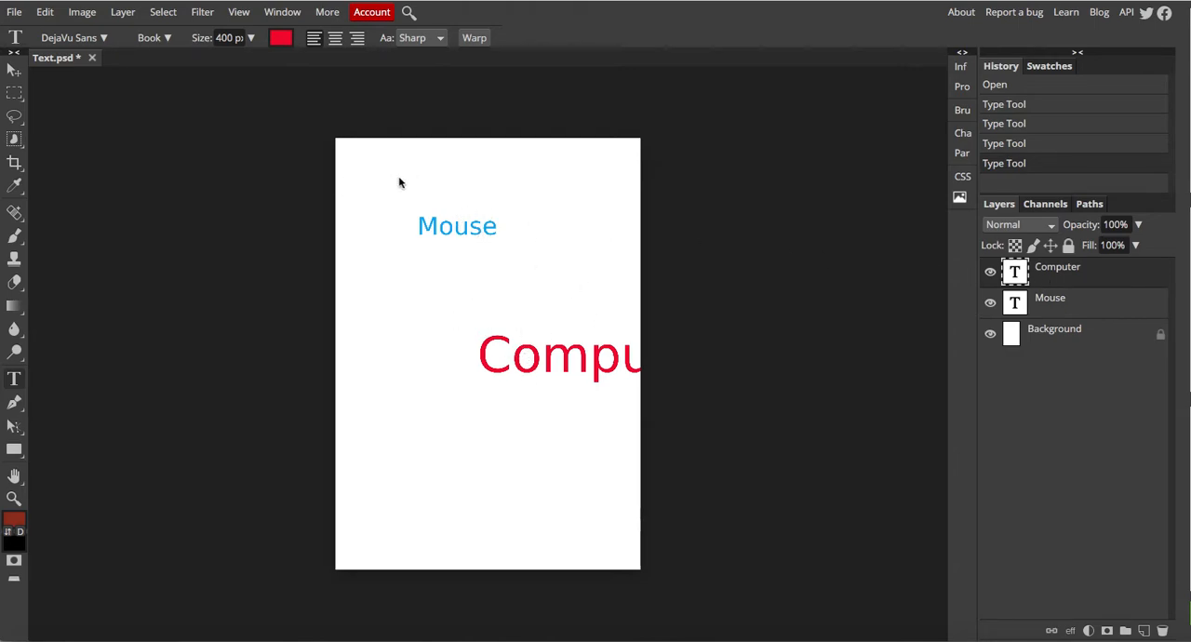
mouse_move(495, 294)
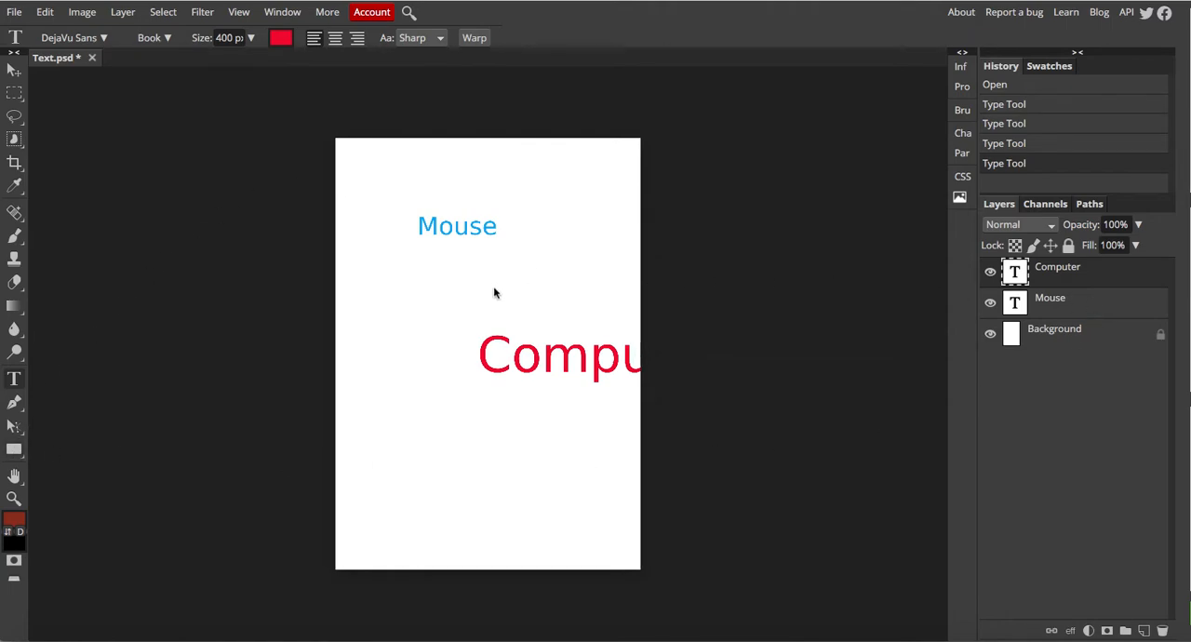
mouse_move(15, 382)
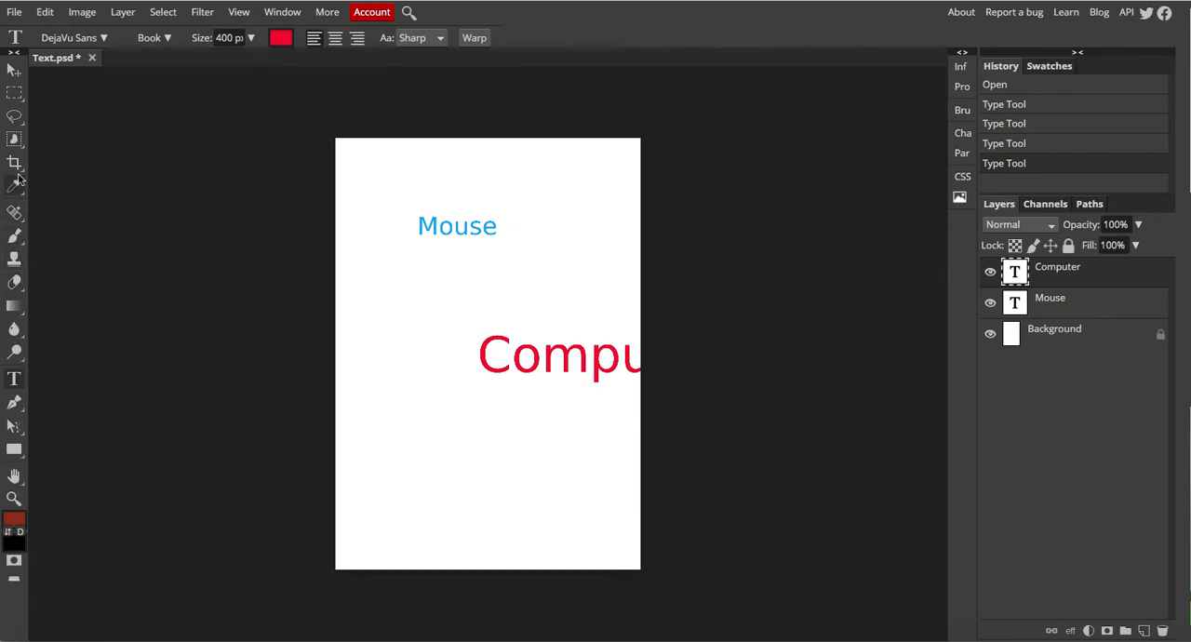
mouse_move(17, 73)
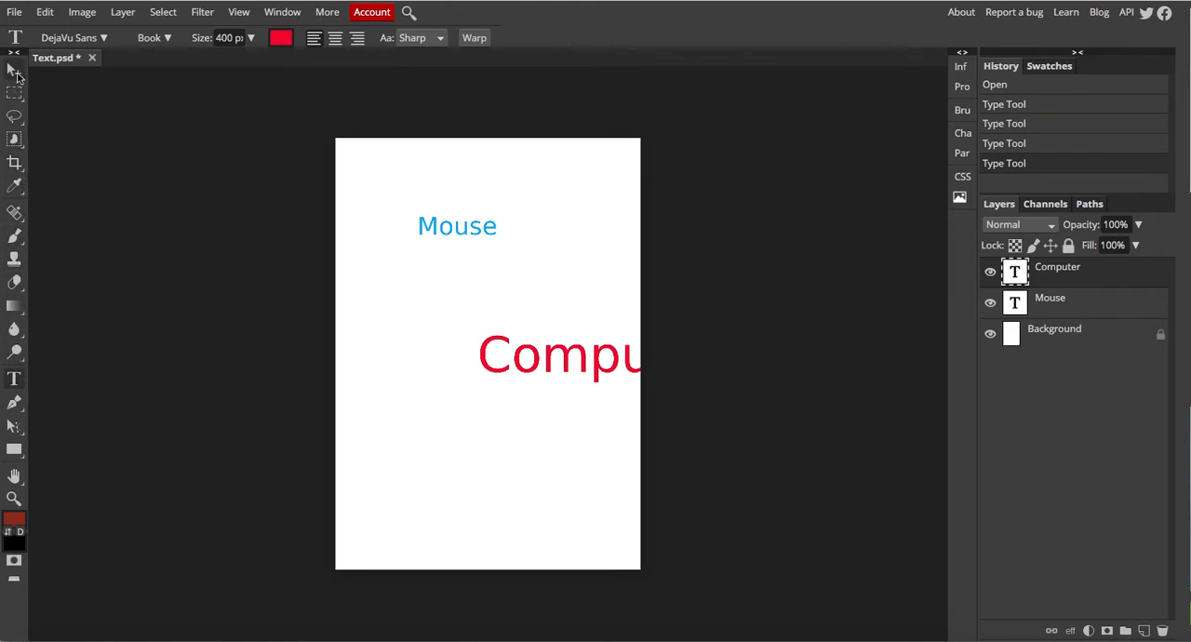
Discard the uneven Free Transform stretch of the red 'Computer' text
left_click(15, 51)
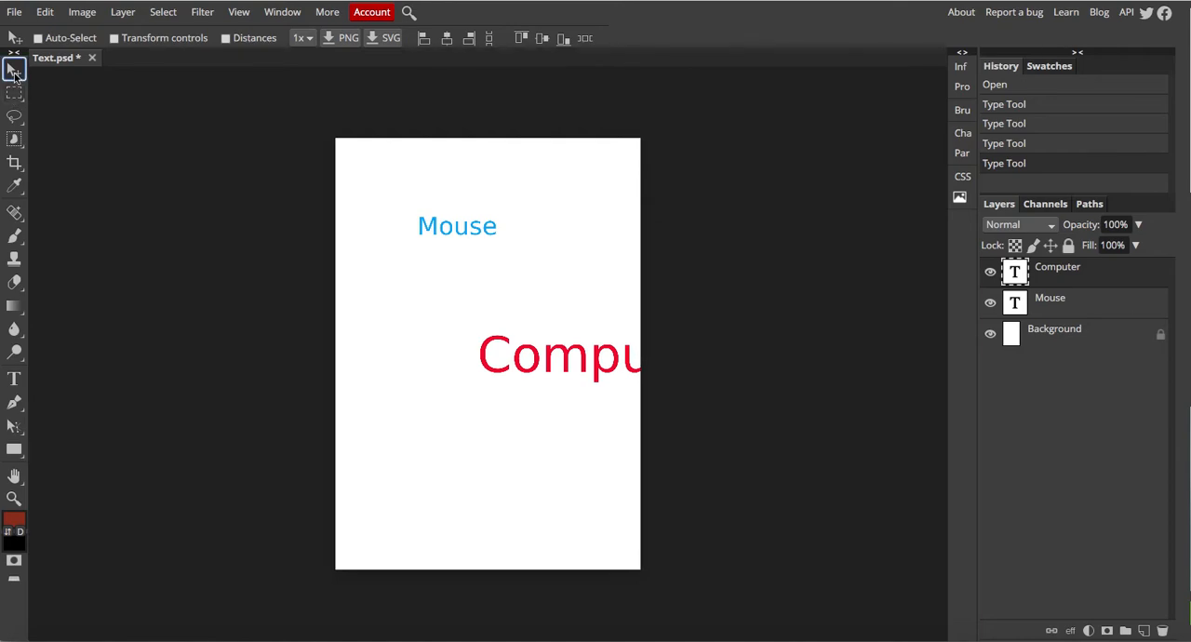
mouse_move(477, 232)
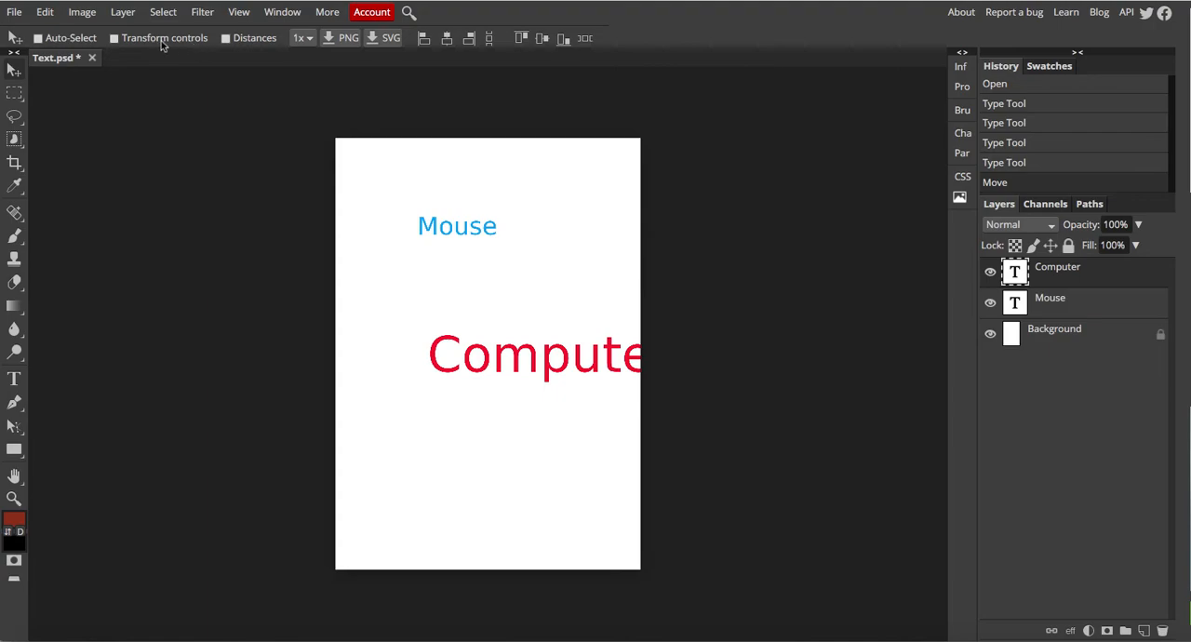
mouse_move(119, 49)
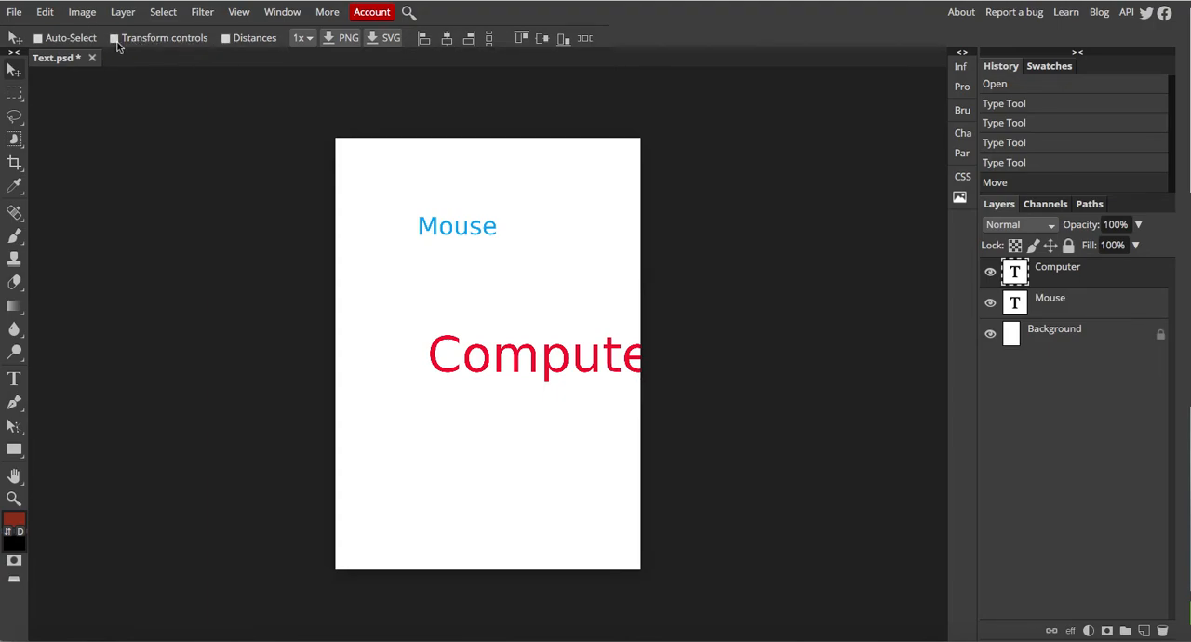
left_click(113, 37)
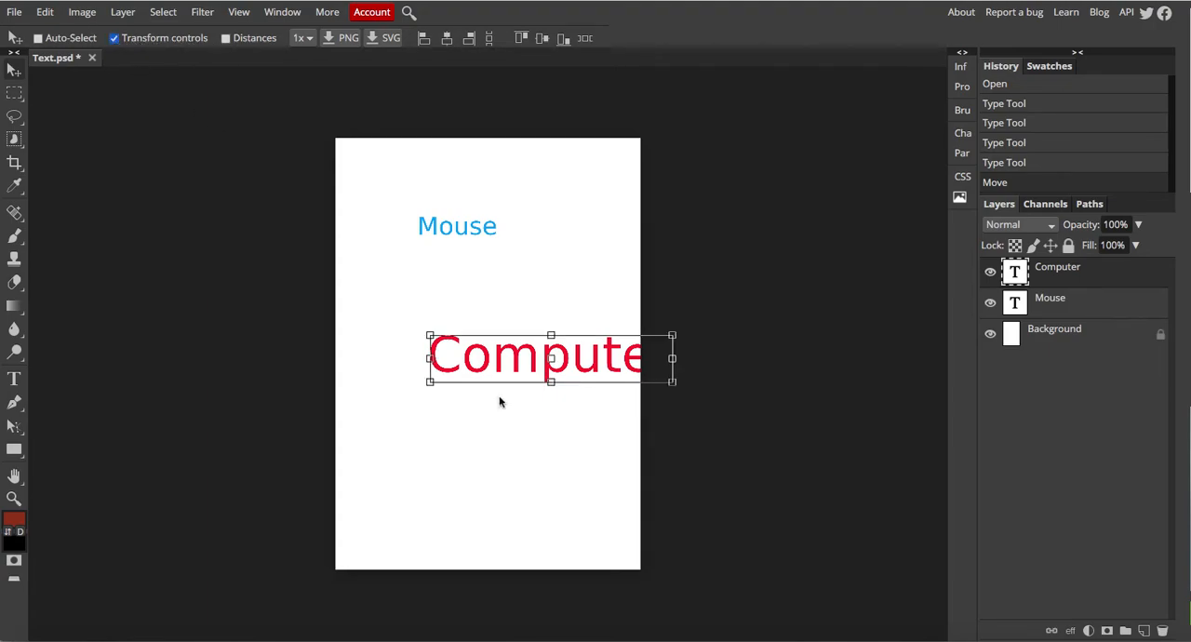
left_click_drag(549, 355, 484, 352)
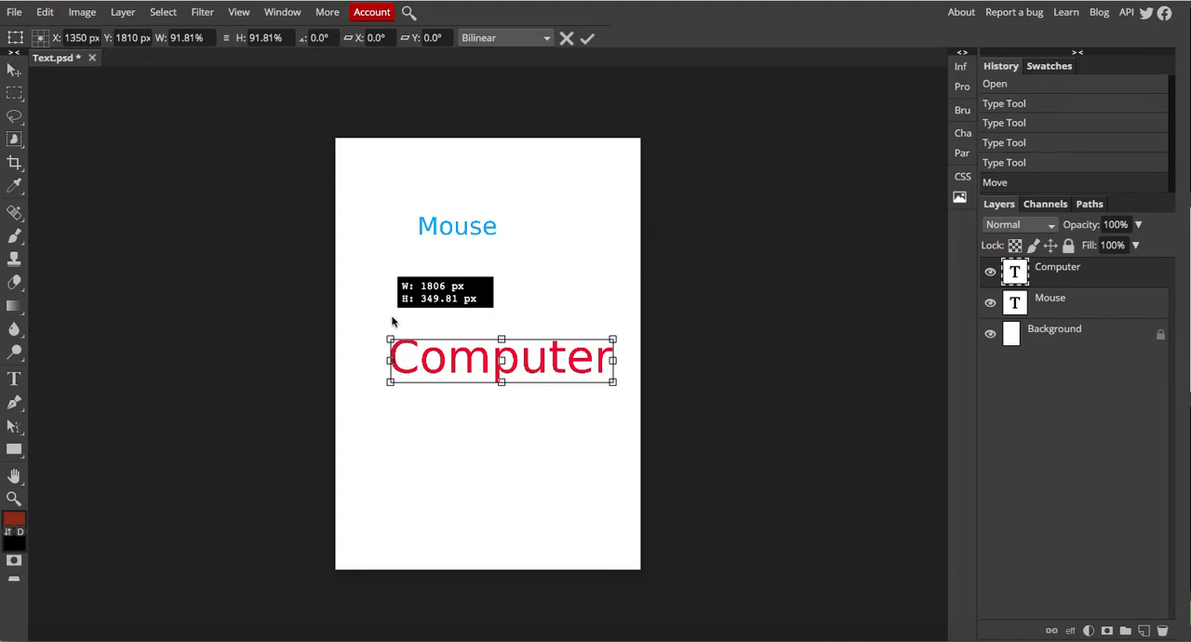
left_click_drag(391, 338, 375, 343)
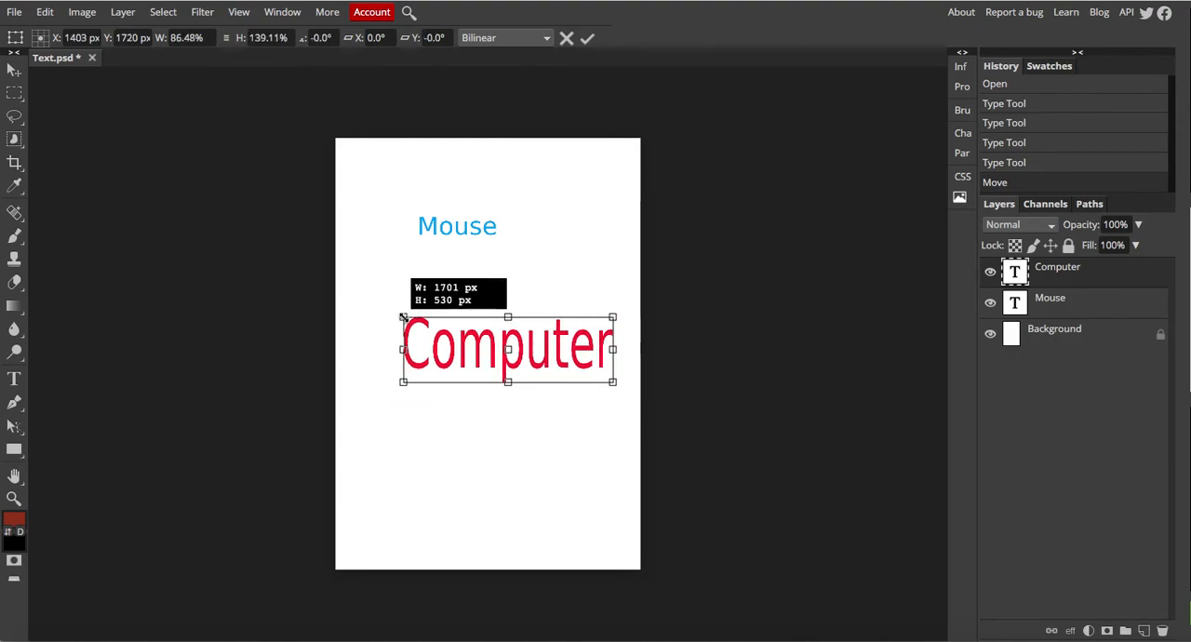
left_click(566, 37)
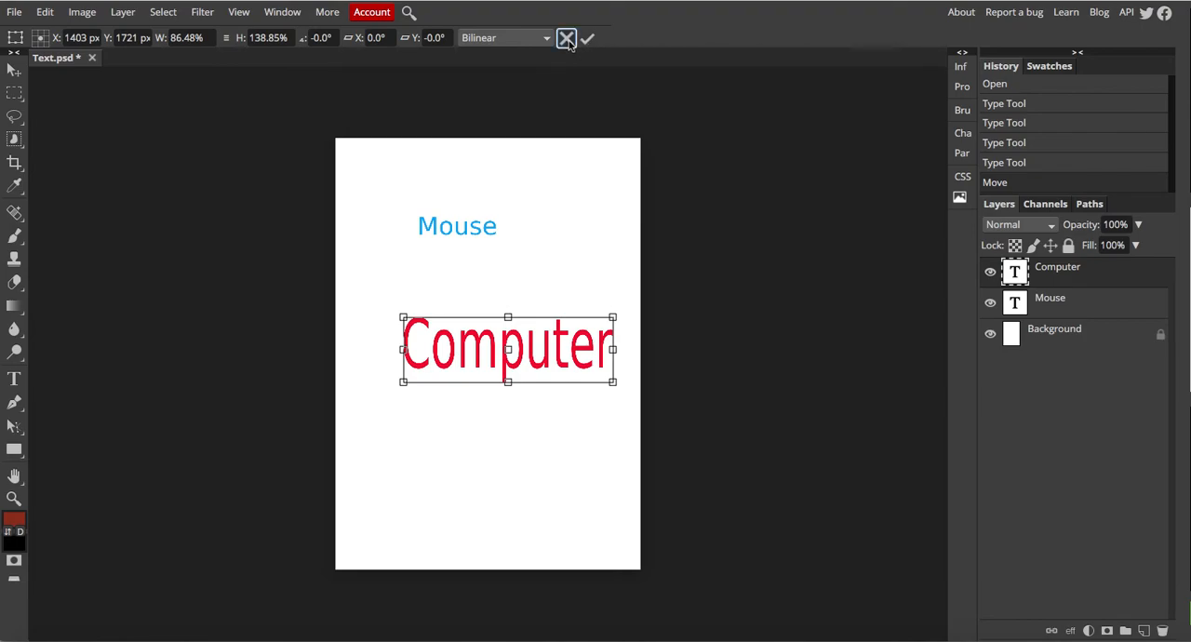
left_click(566, 37)
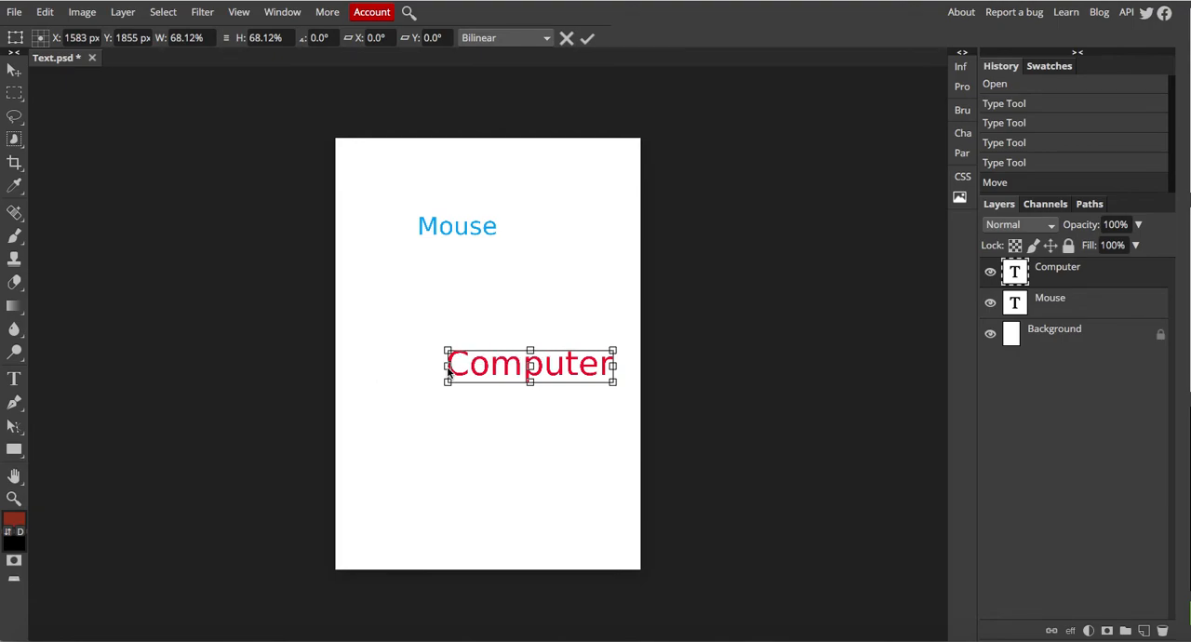
mouse_move(447, 344)
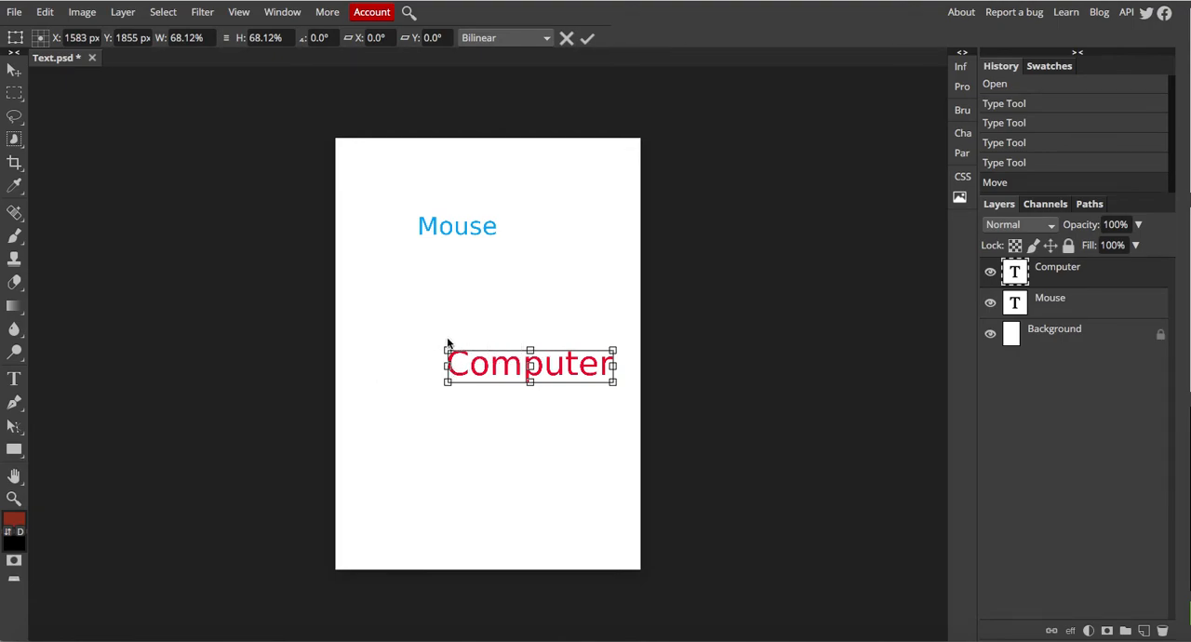
Rescale 'Computer' evenly and centre it on the page below 'Mouse'
left_click_drag(528, 363, 509, 352)
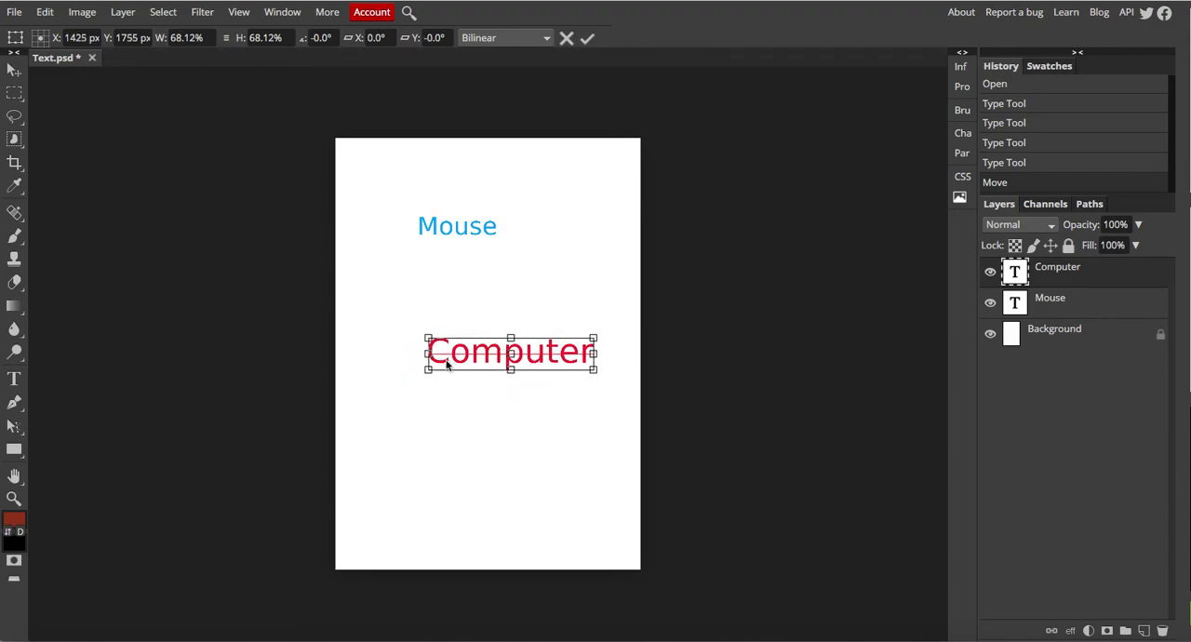
left_click_drag(510, 352, 488, 346)
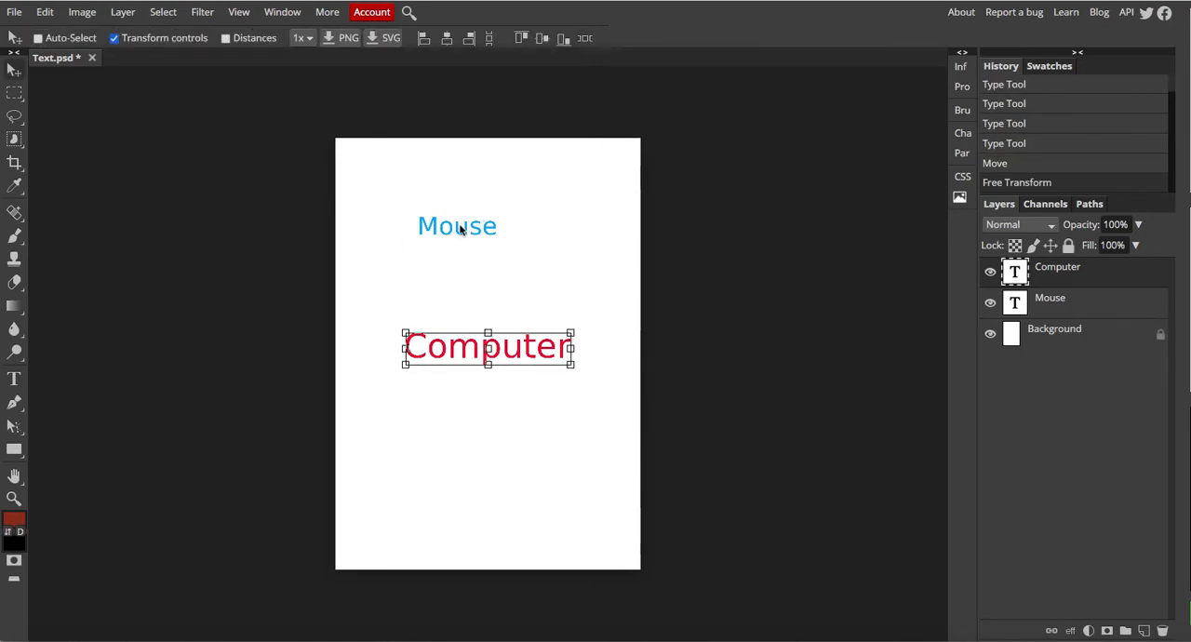
mouse_move(201, 134)
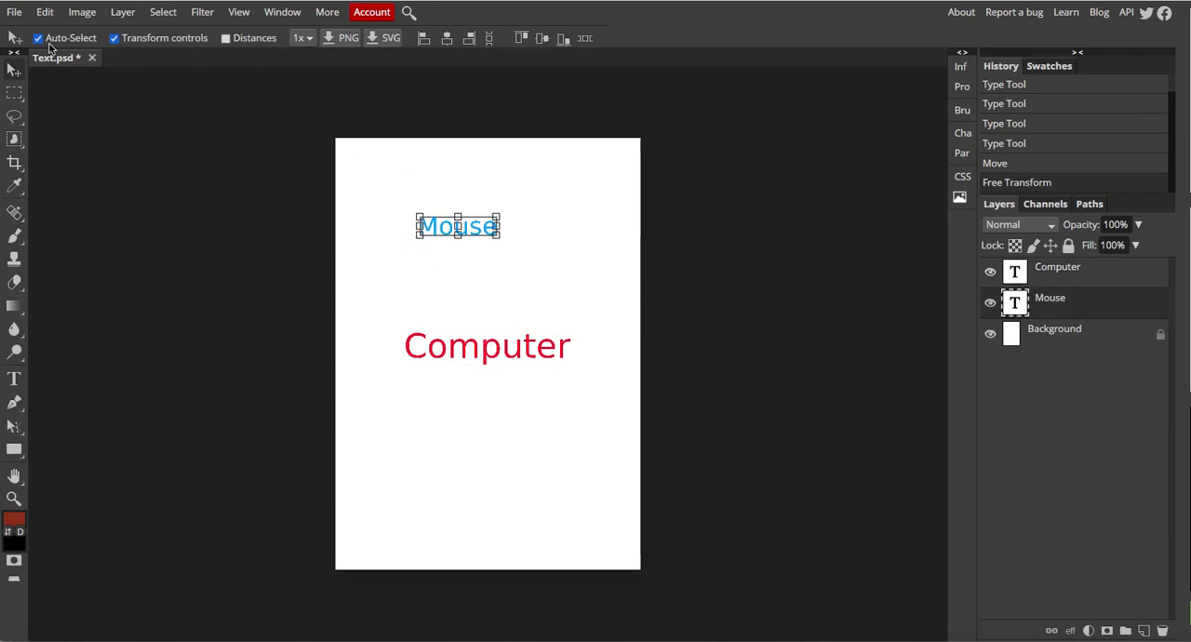
Rotate the blue 'Mouse' to read vertically and place it lower left under 'Computer'
left_click(37, 37)
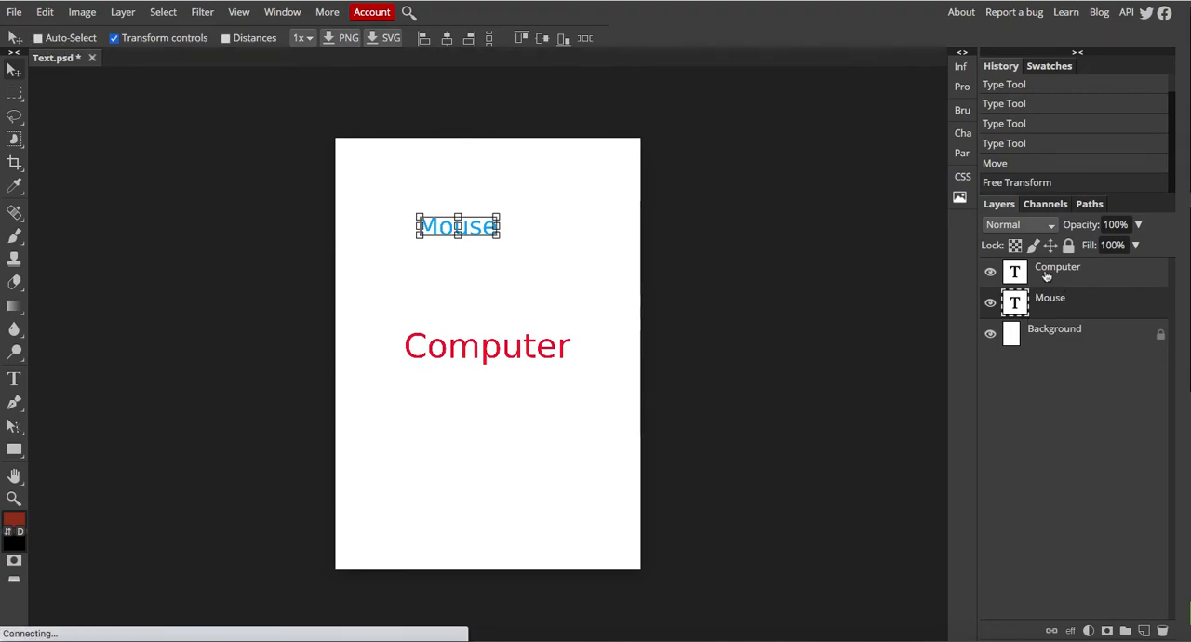
left_click(1056, 272)
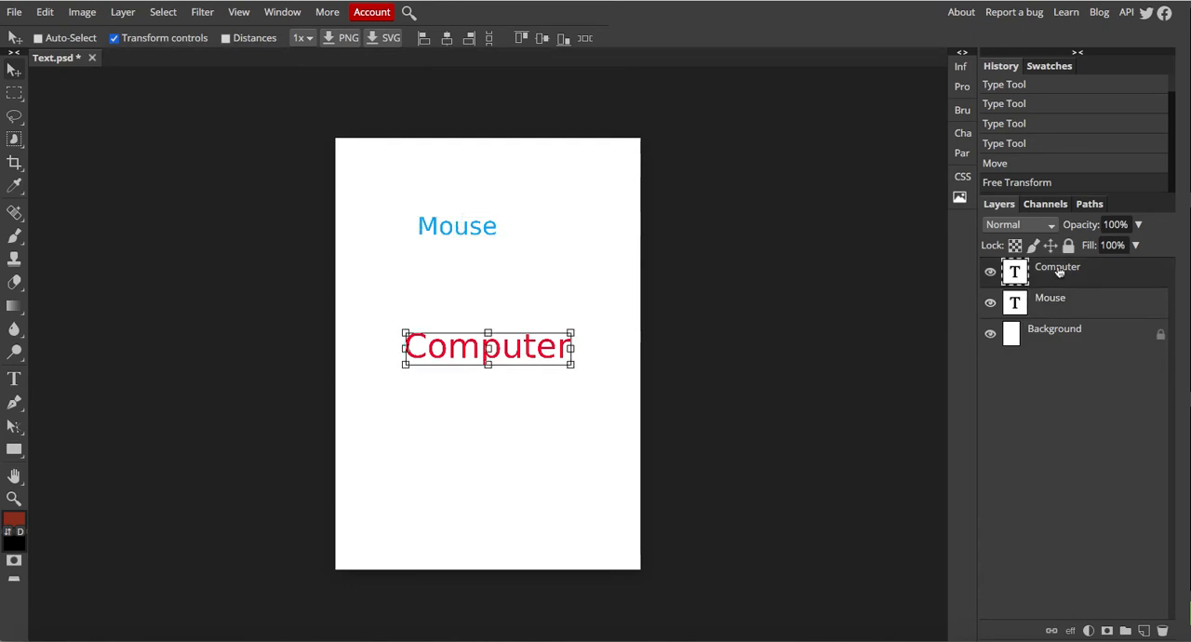
left_click(1050, 298)
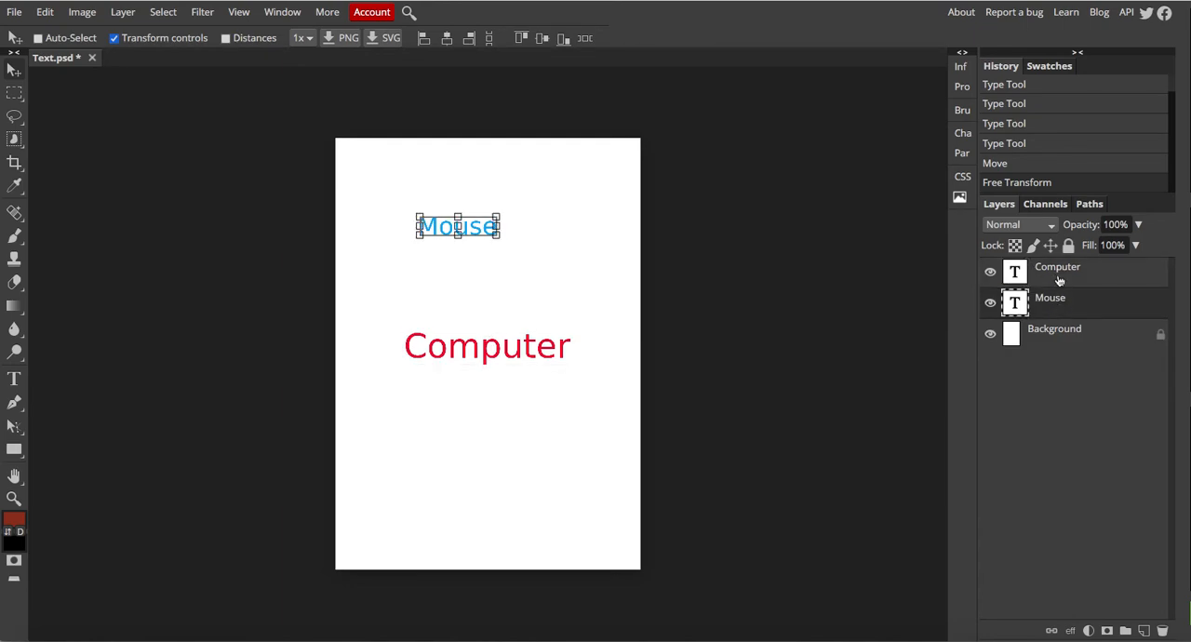
mouse_move(1065, 309)
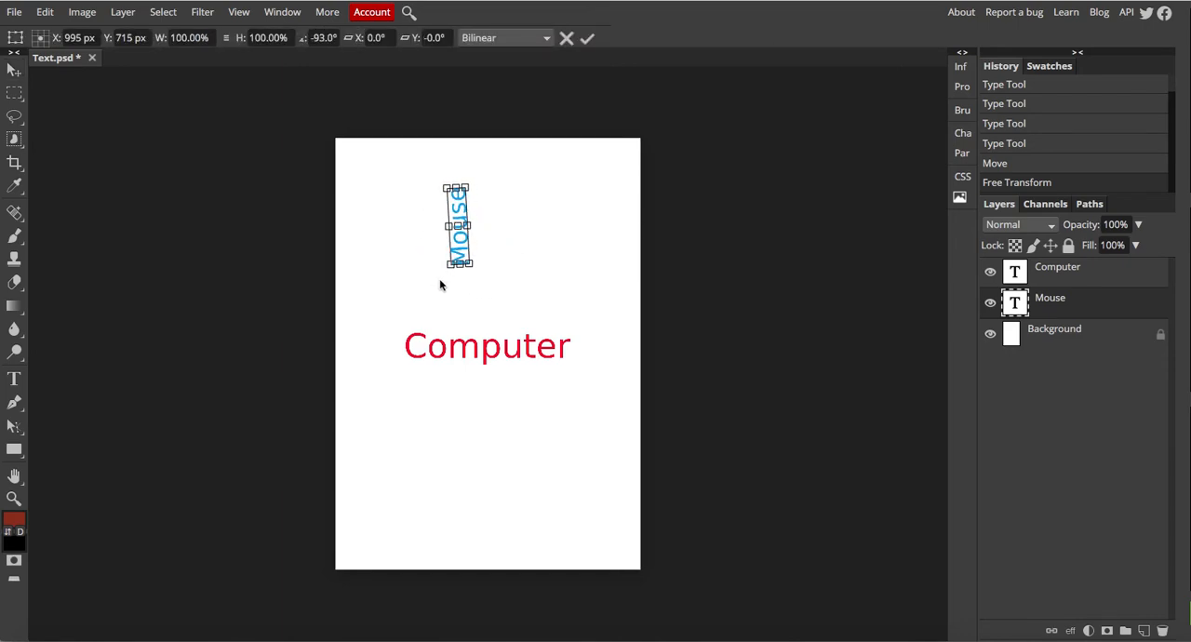
left_click_drag(456, 225, 409, 406)
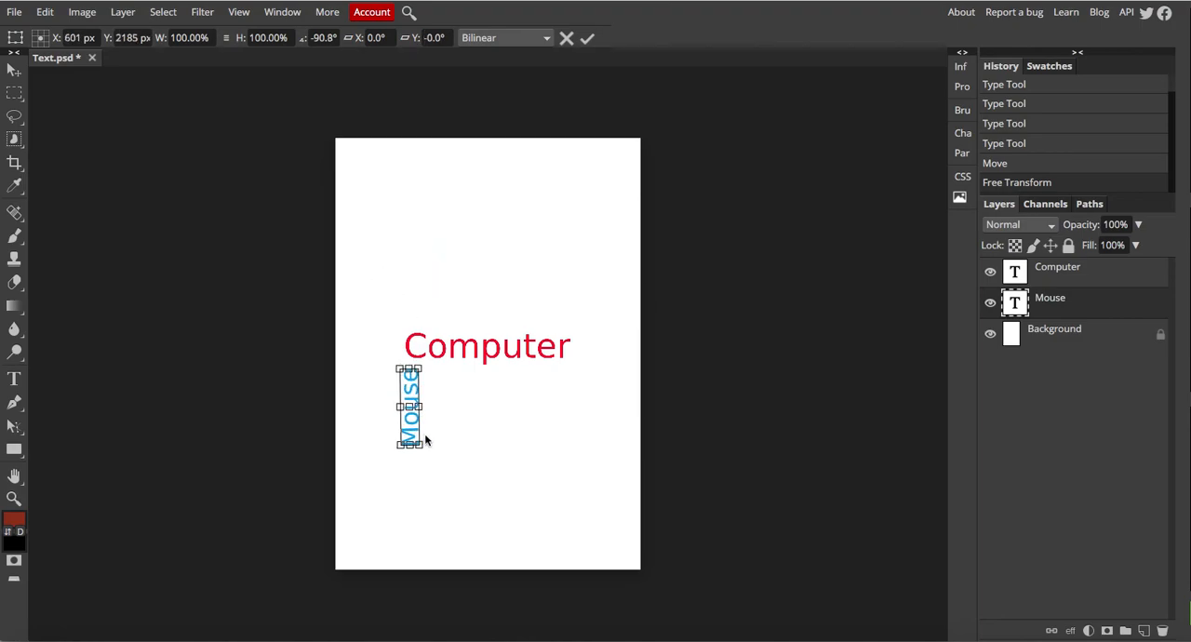
left_click_drag(409, 405, 424, 432)
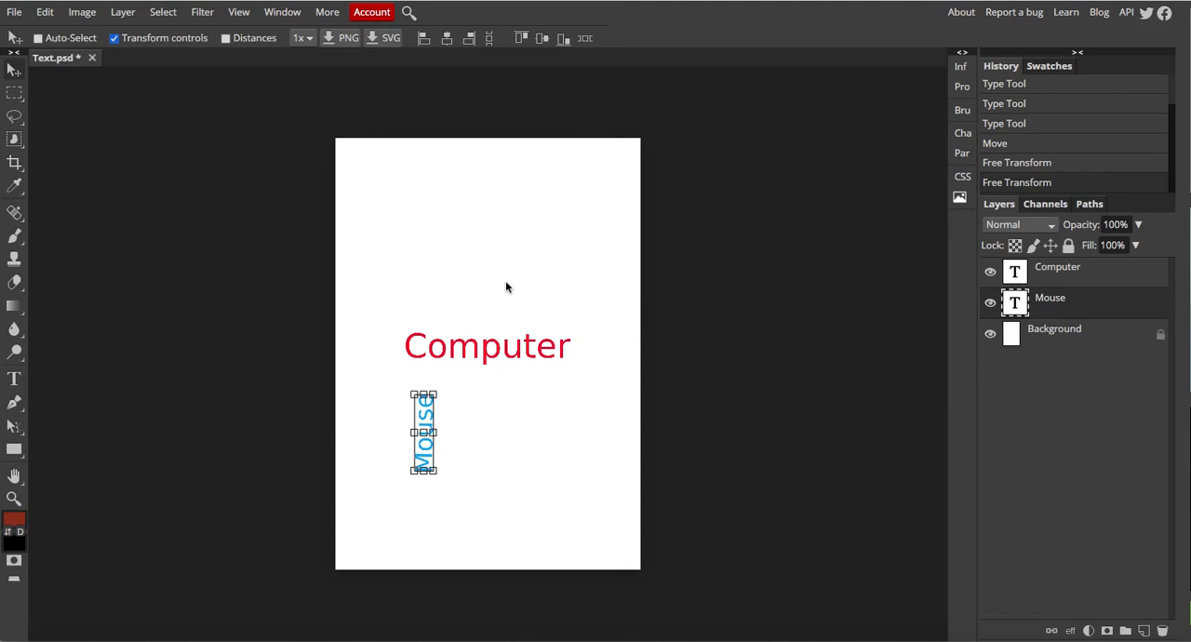
mouse_move(413, 245)
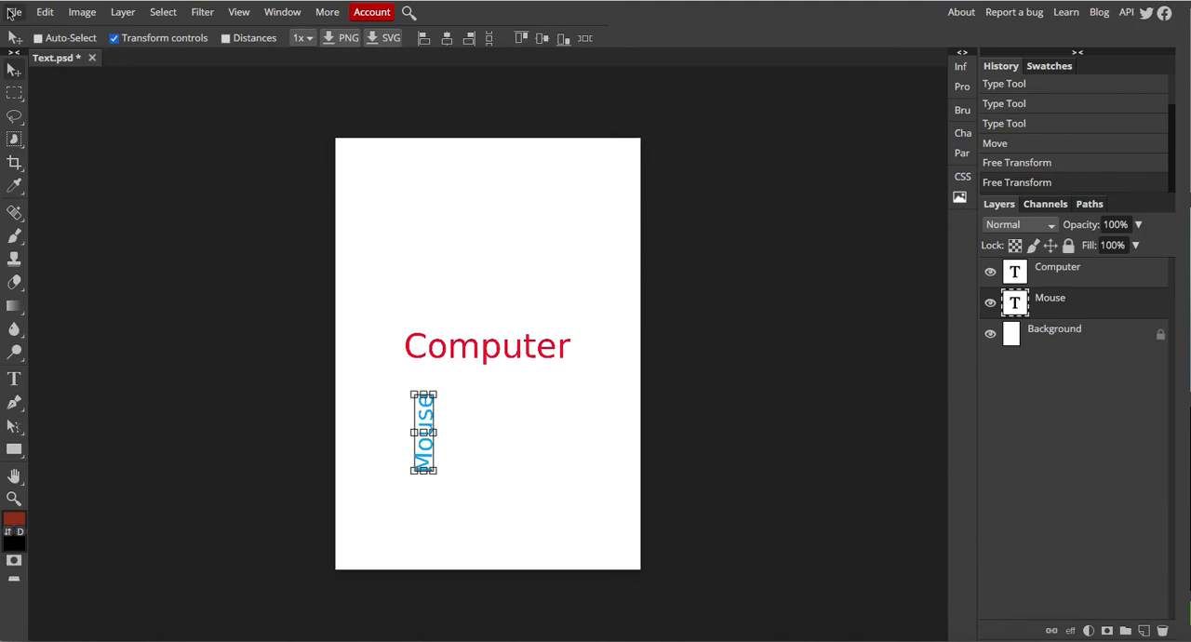
Export the page as JPG via File > Export as, reaching the save-location prompt
left_click(15, 11)
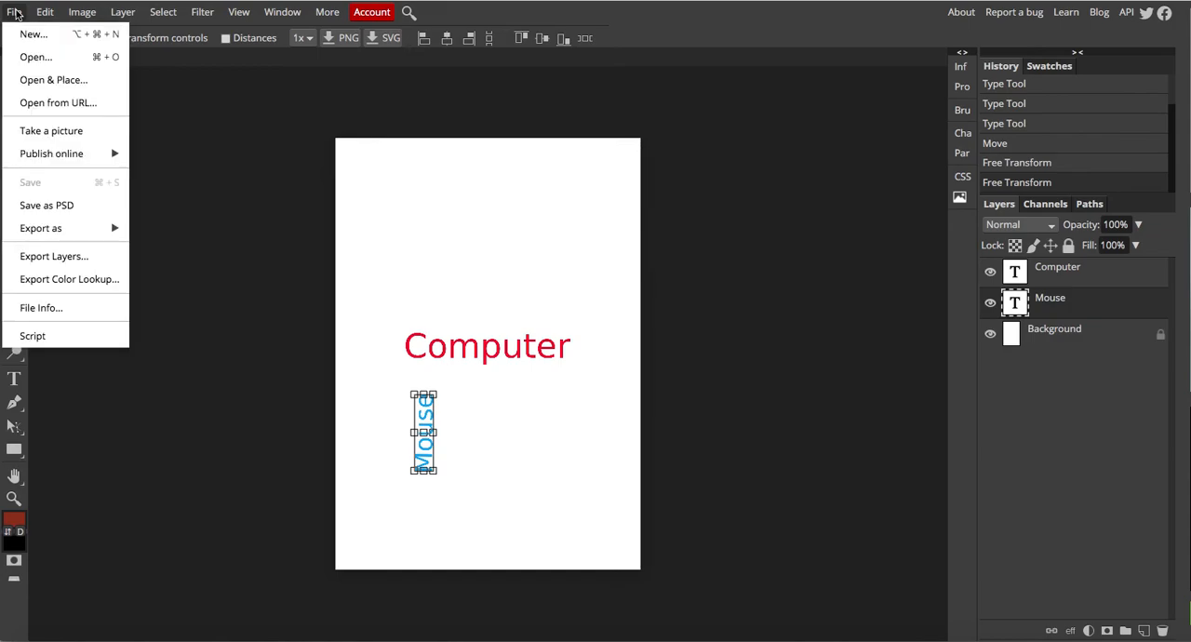
mouse_move(46, 205)
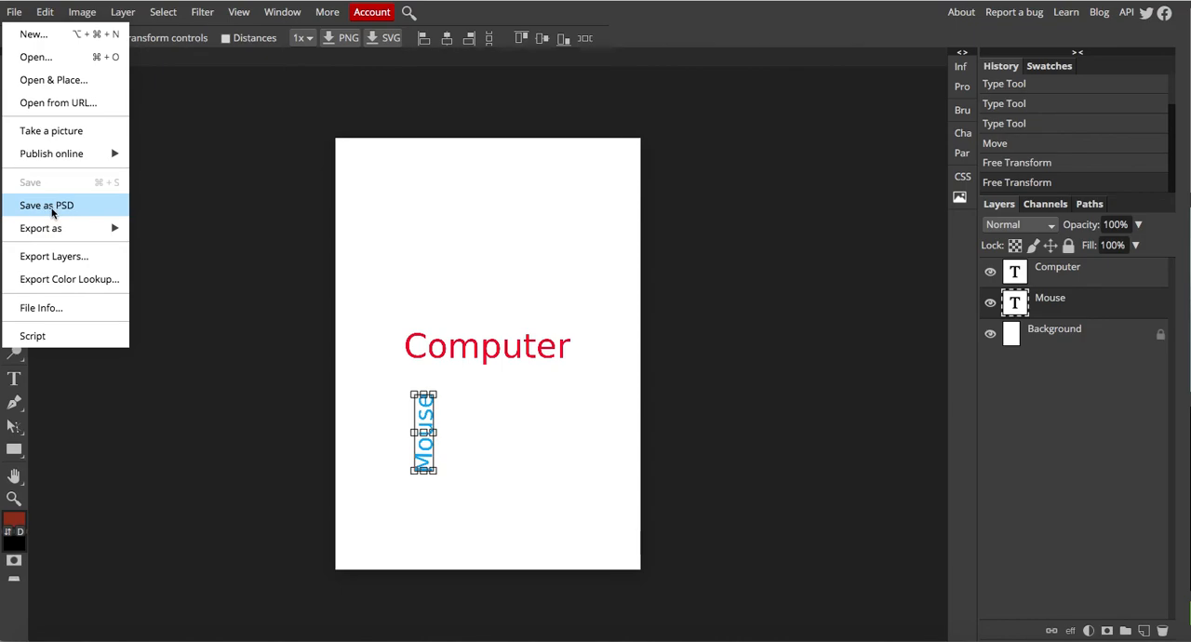
mouse_move(813, 283)
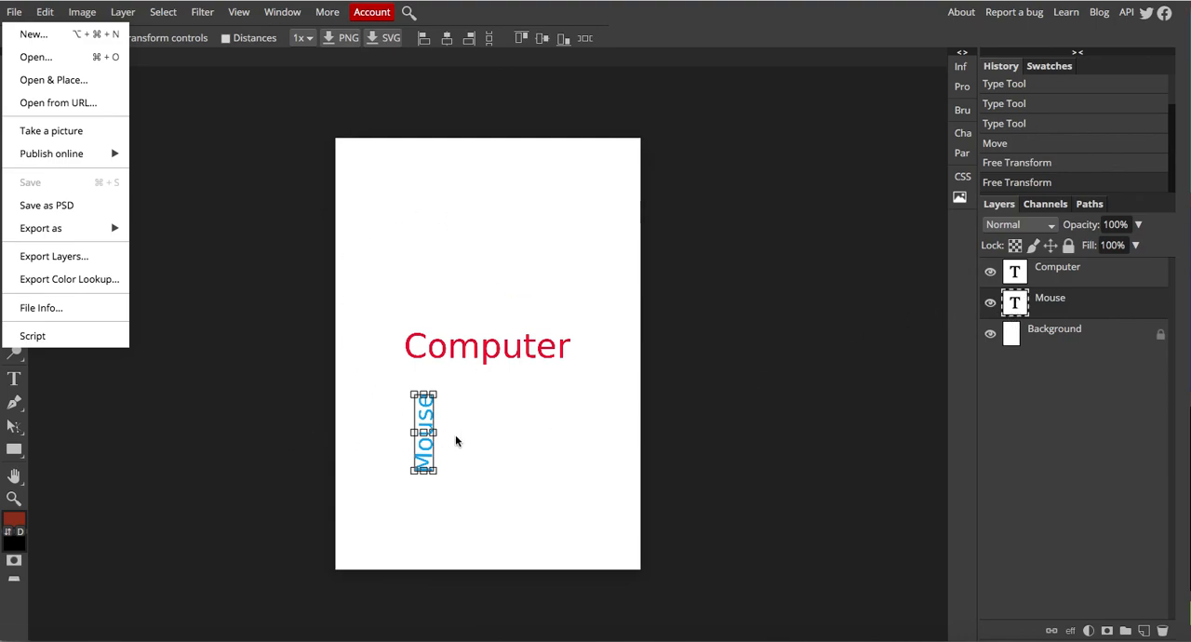
mouse_move(506, 397)
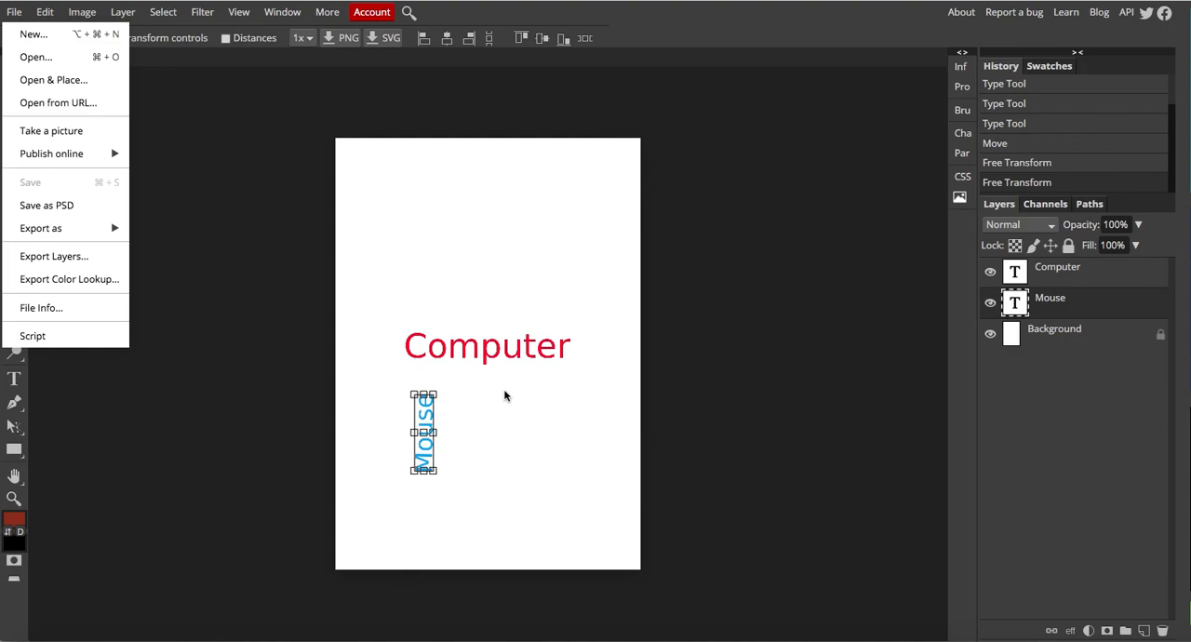
mouse_move(158, 264)
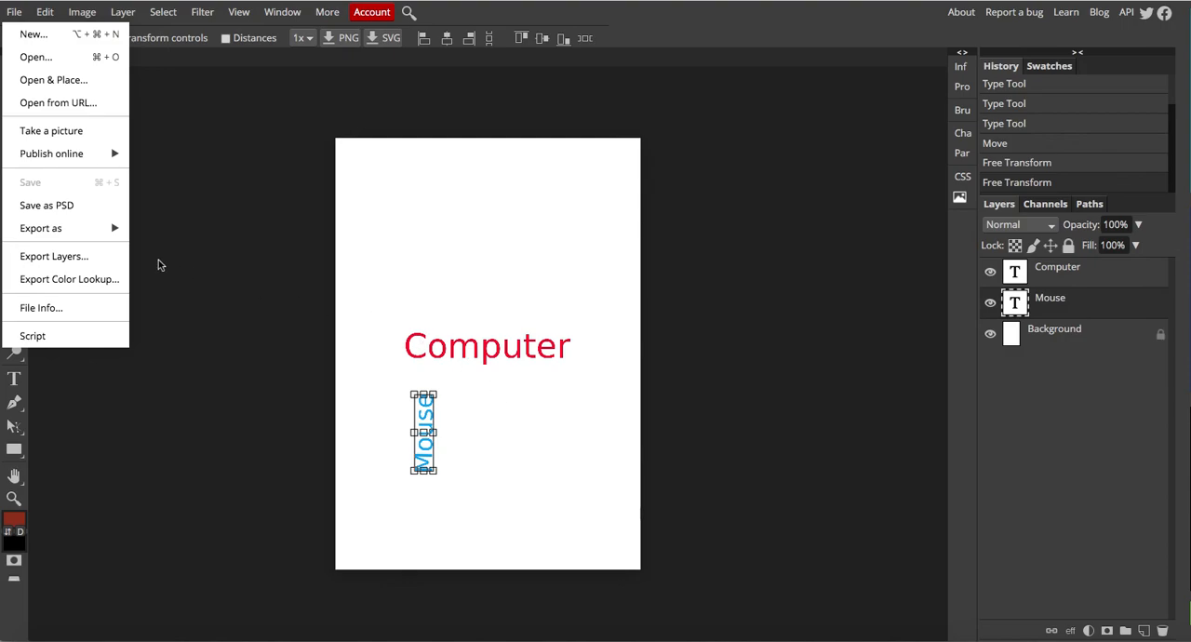
left_click(41, 229)
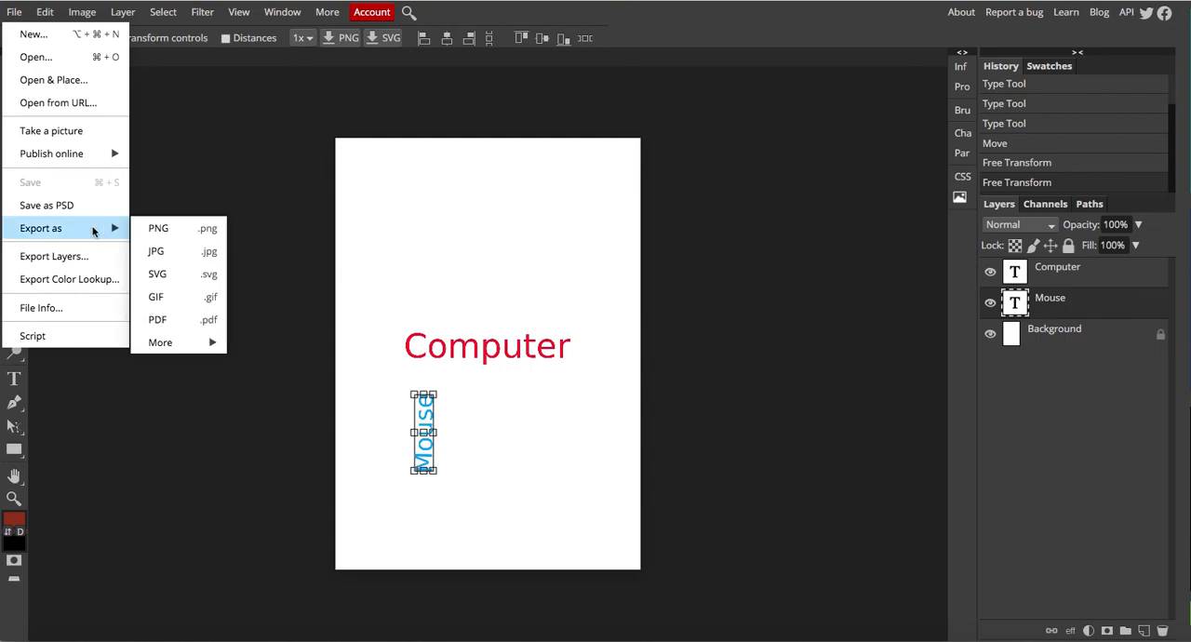
mouse_move(183, 237)
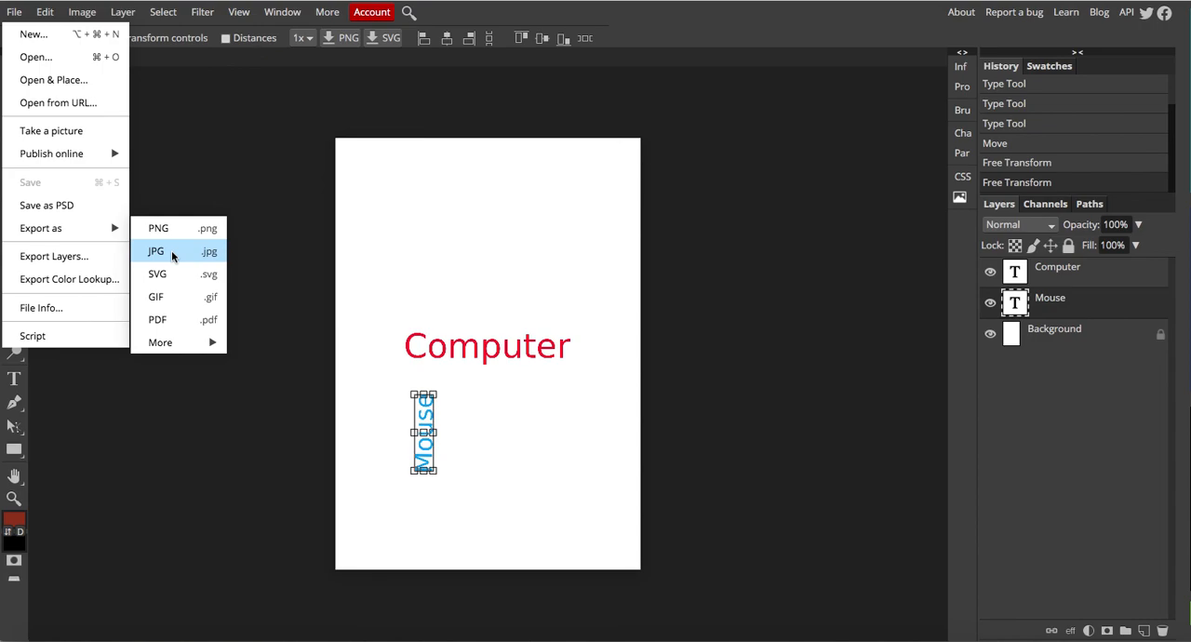
left_click(156, 252)
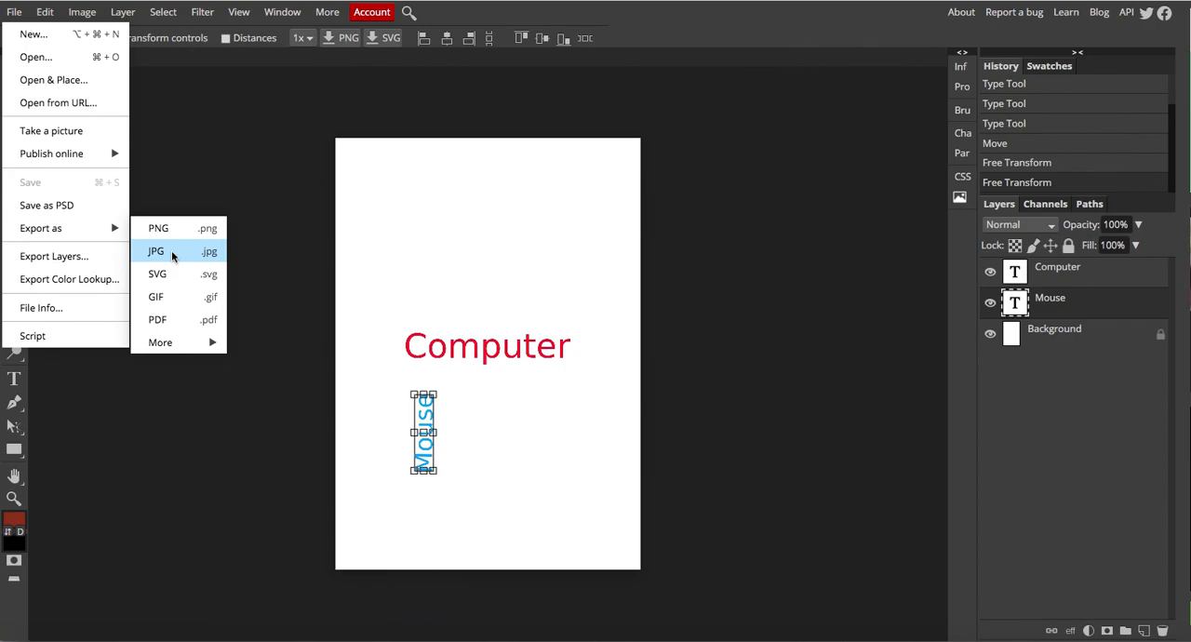
left_click(156, 251)
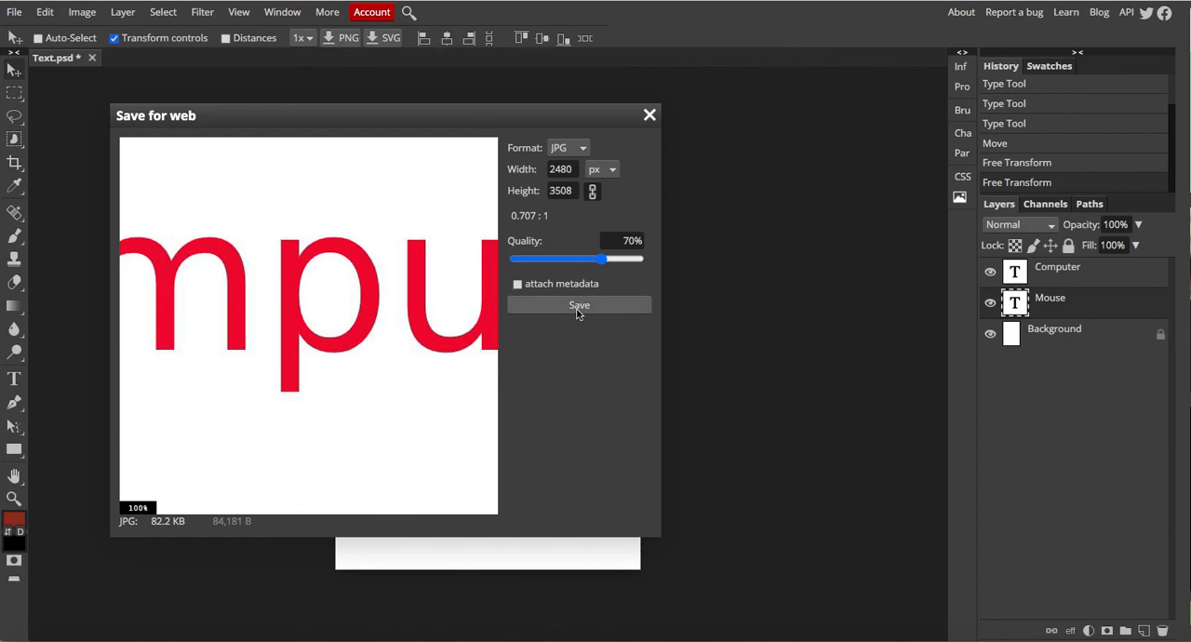
left_click(579, 305)
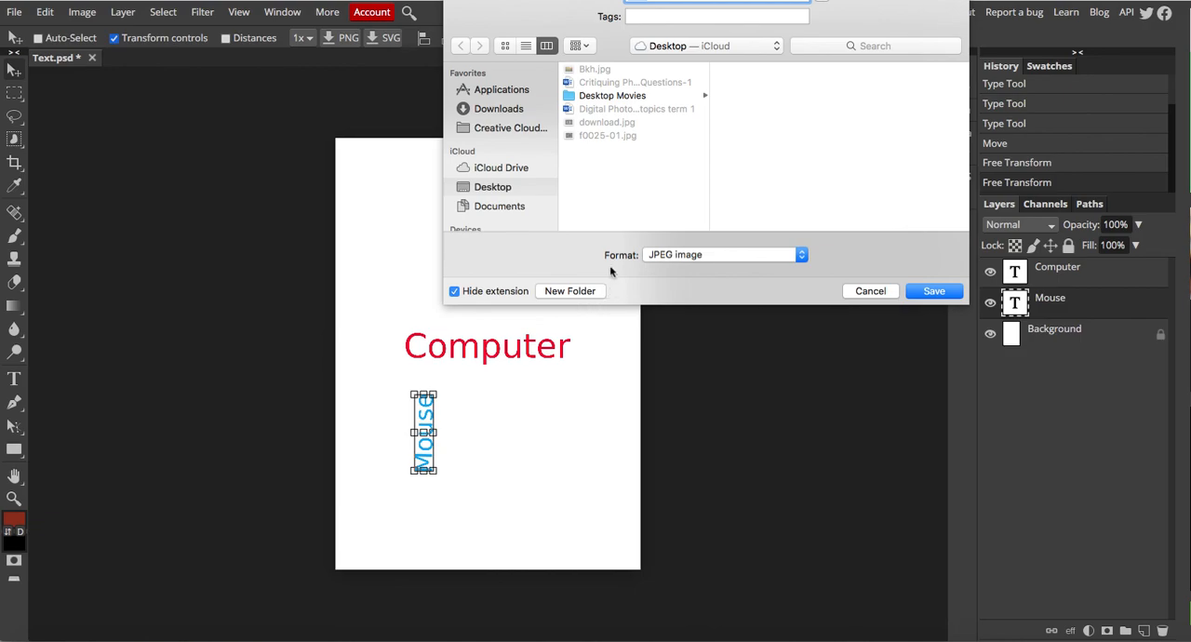